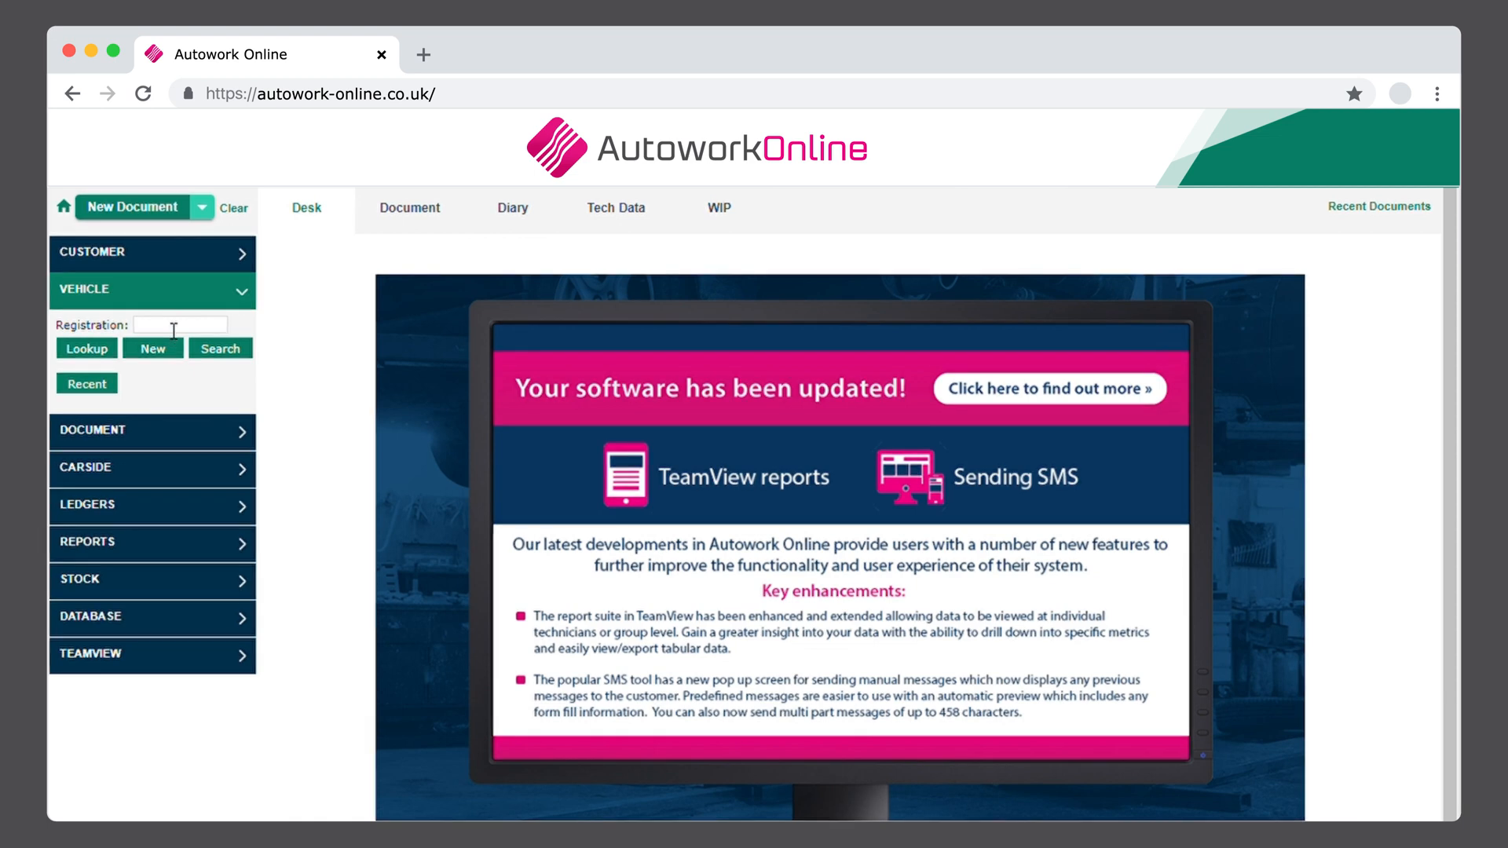
left_click(408, 207)
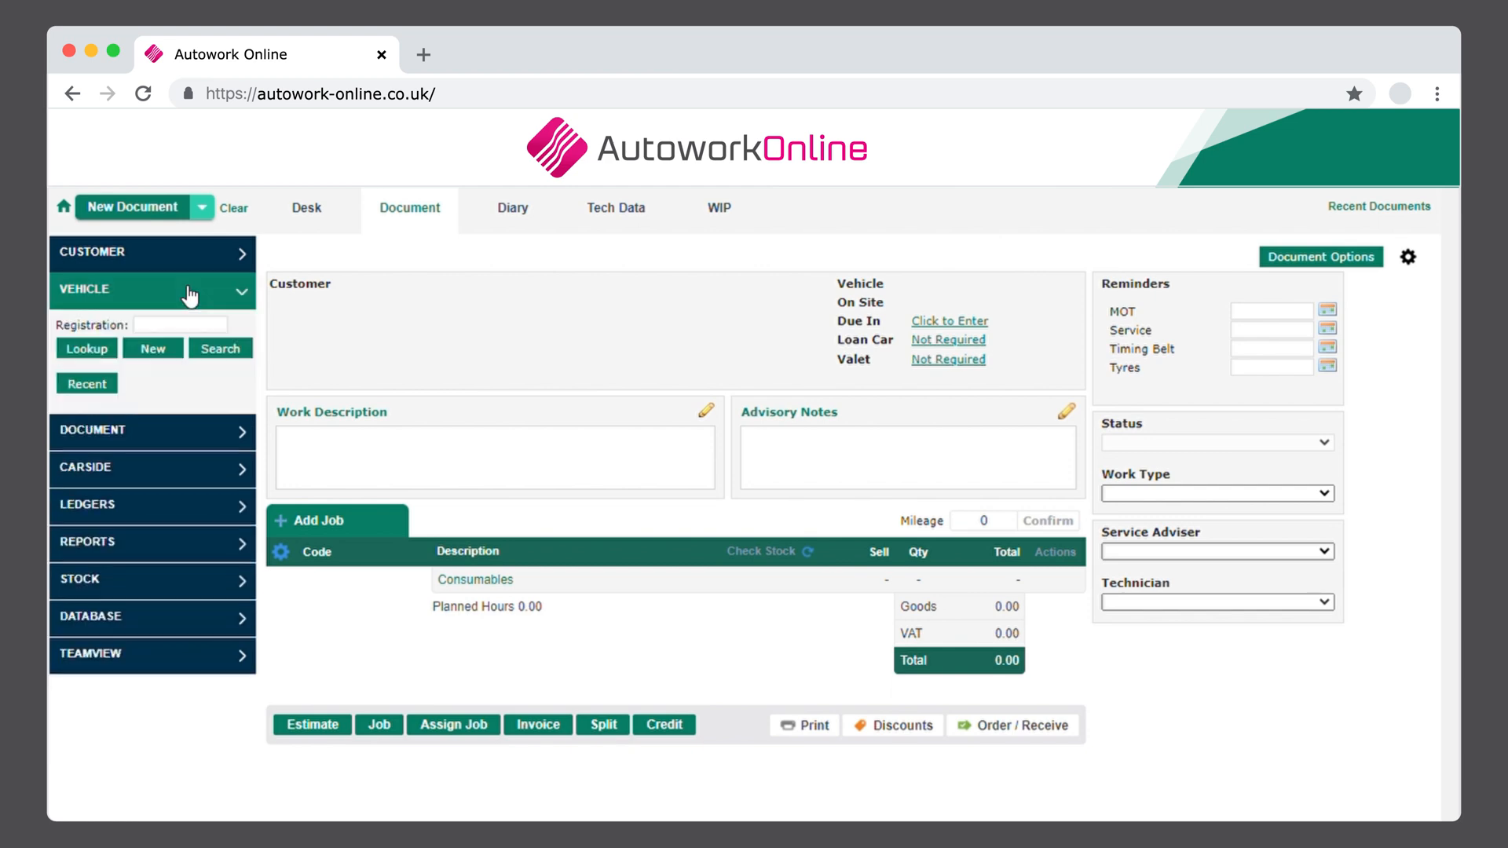
type("gv")
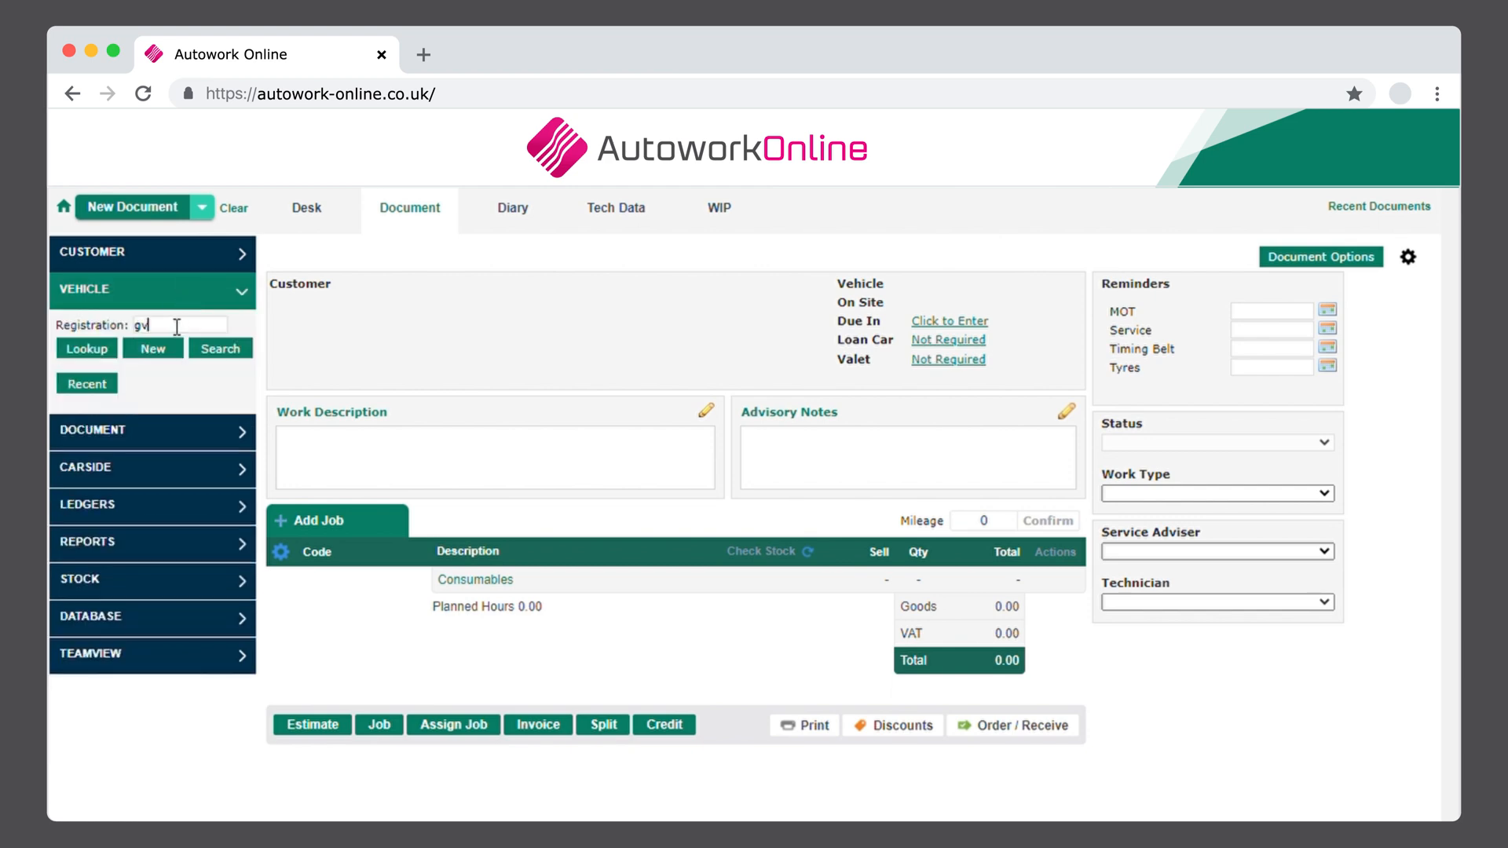
type("17")
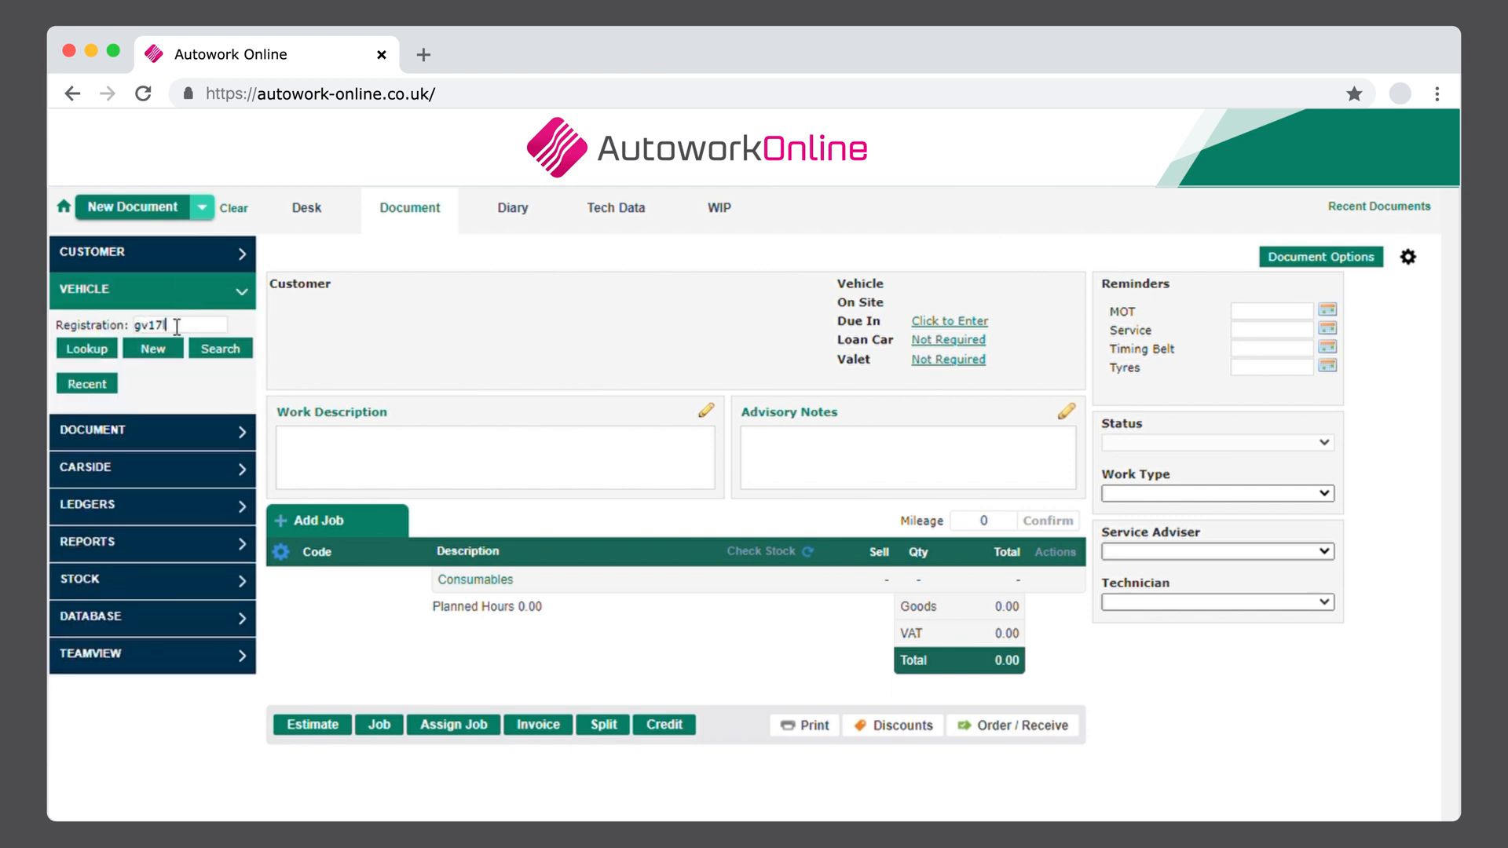
left_click(85, 349)
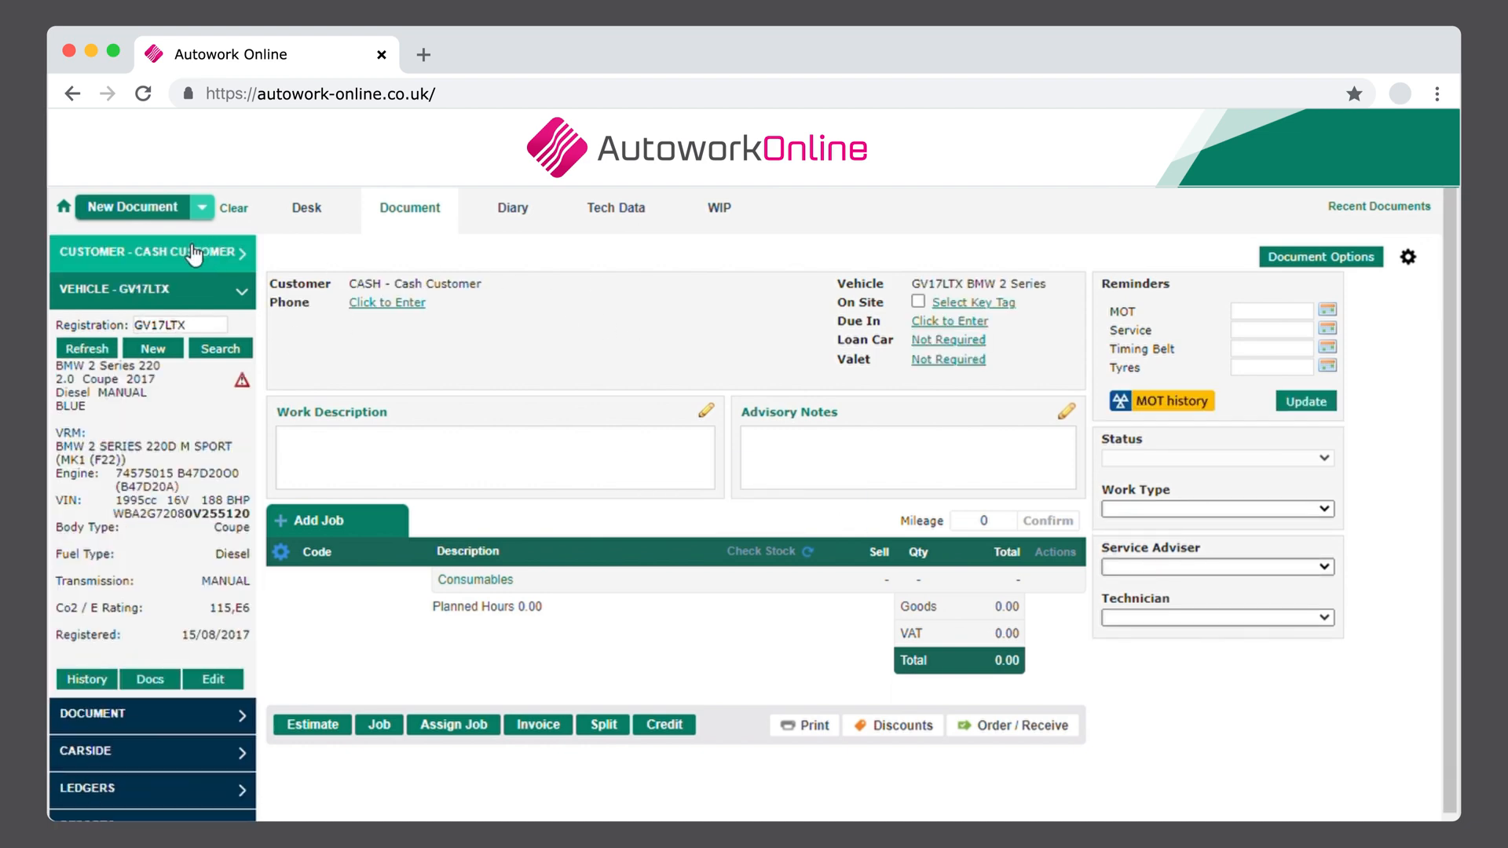
left_click(983, 520)
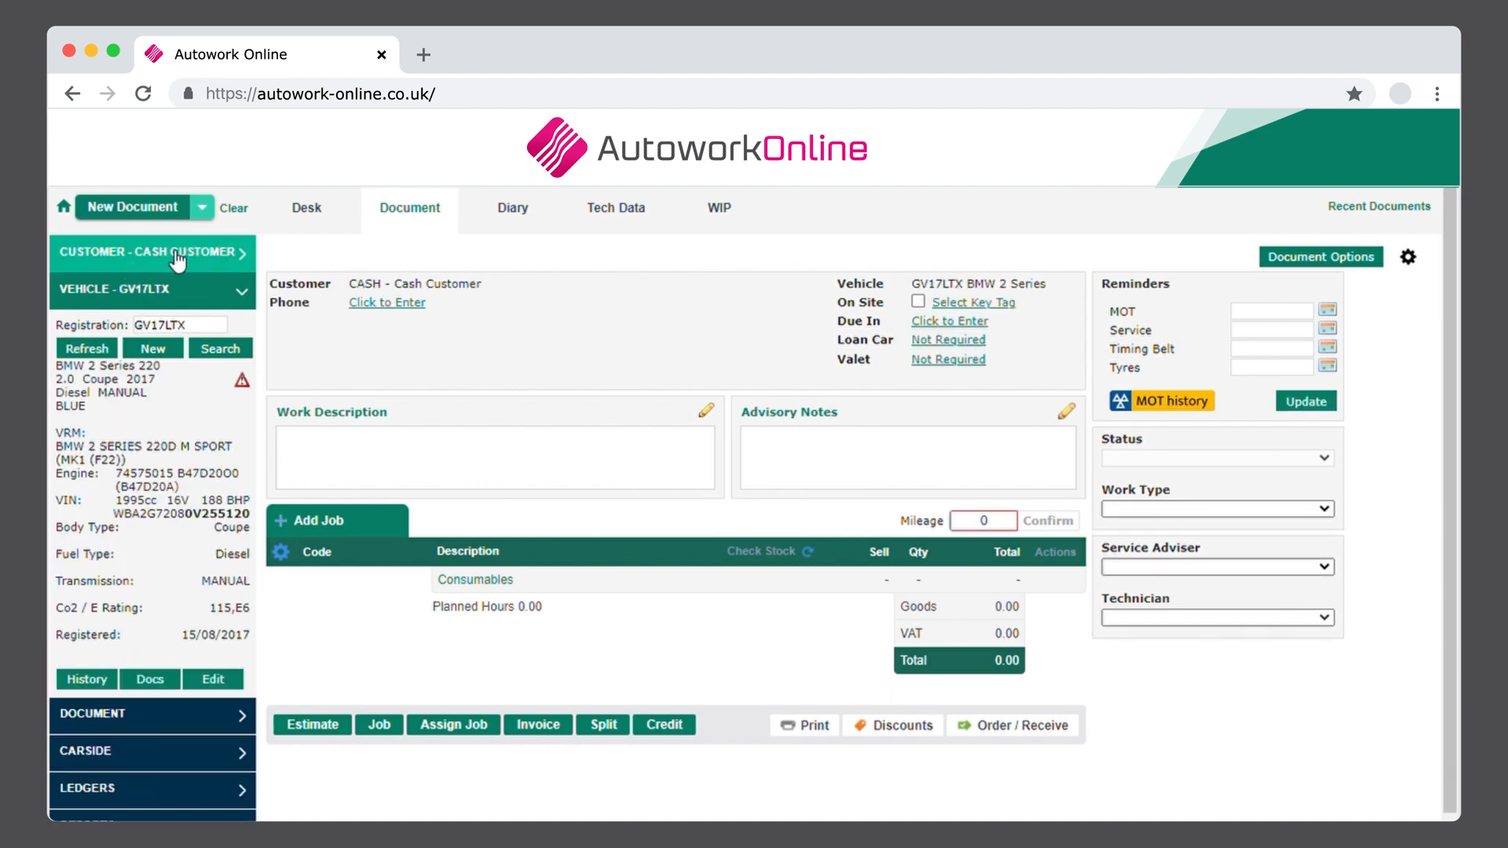
left_click(153, 251)
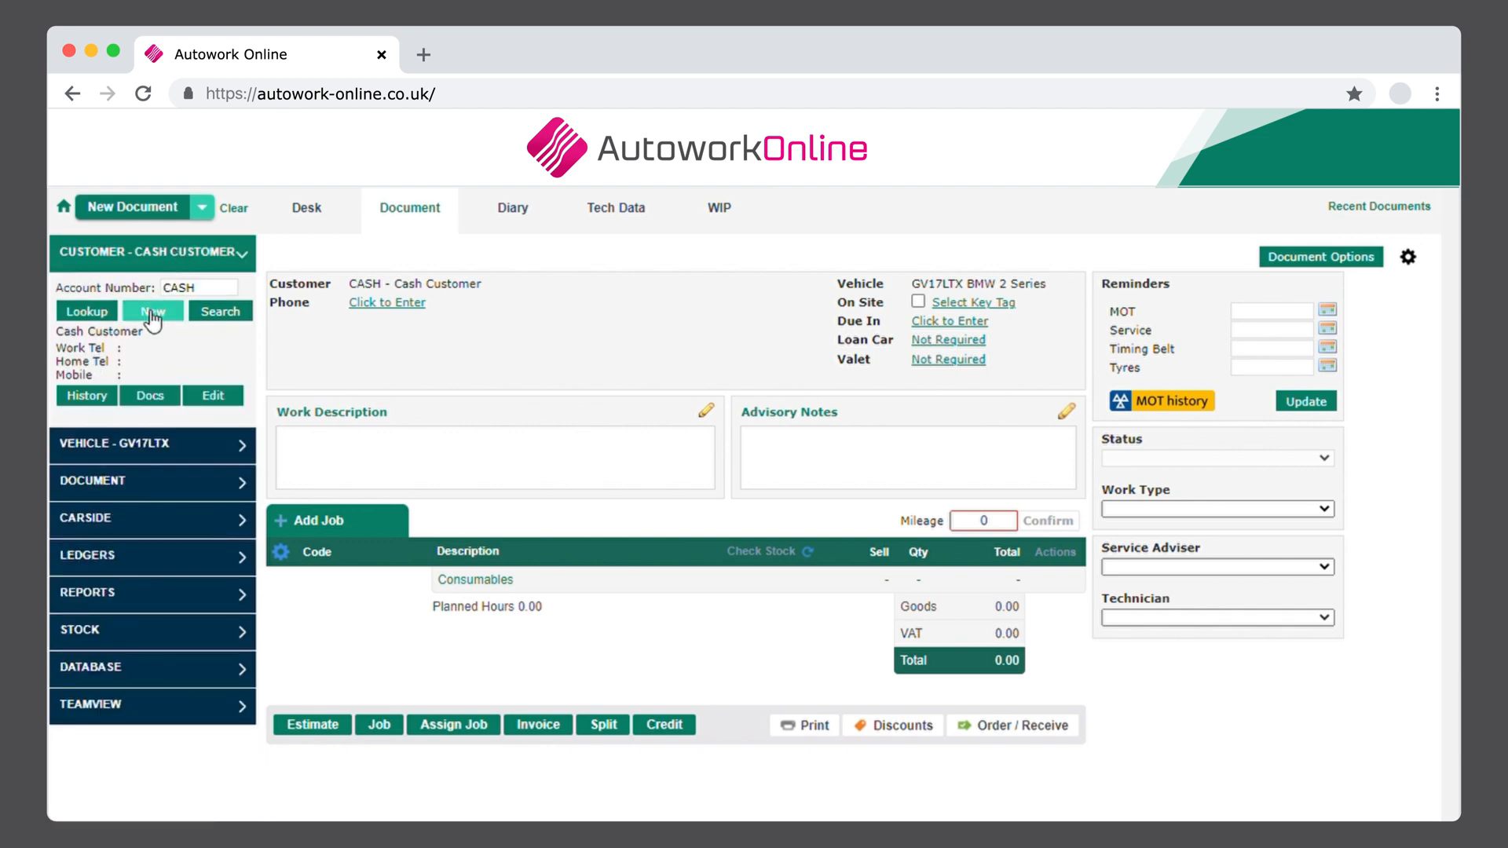
left_click(151, 314)
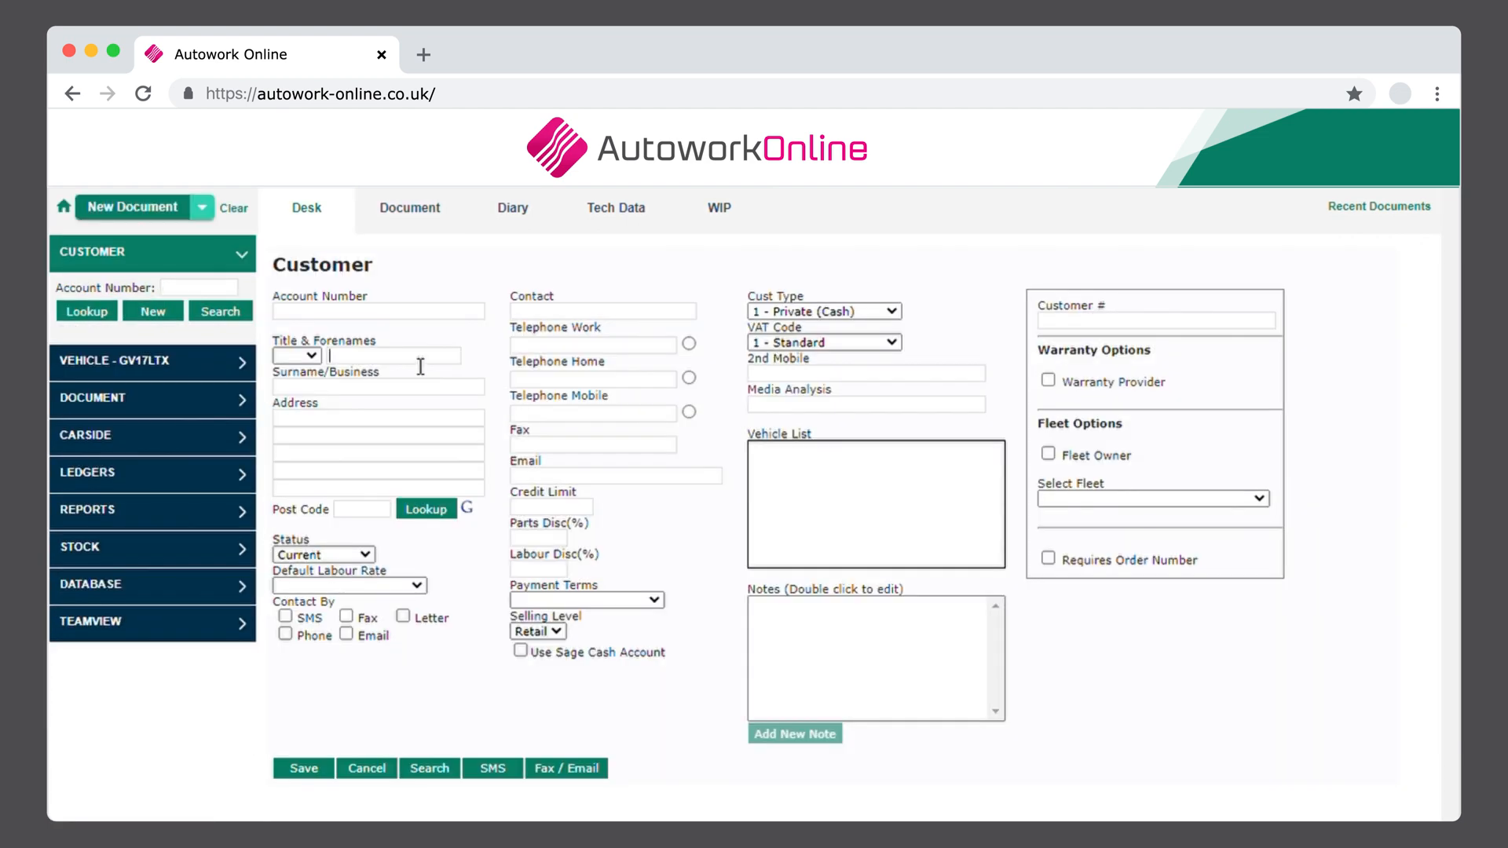
type("J")
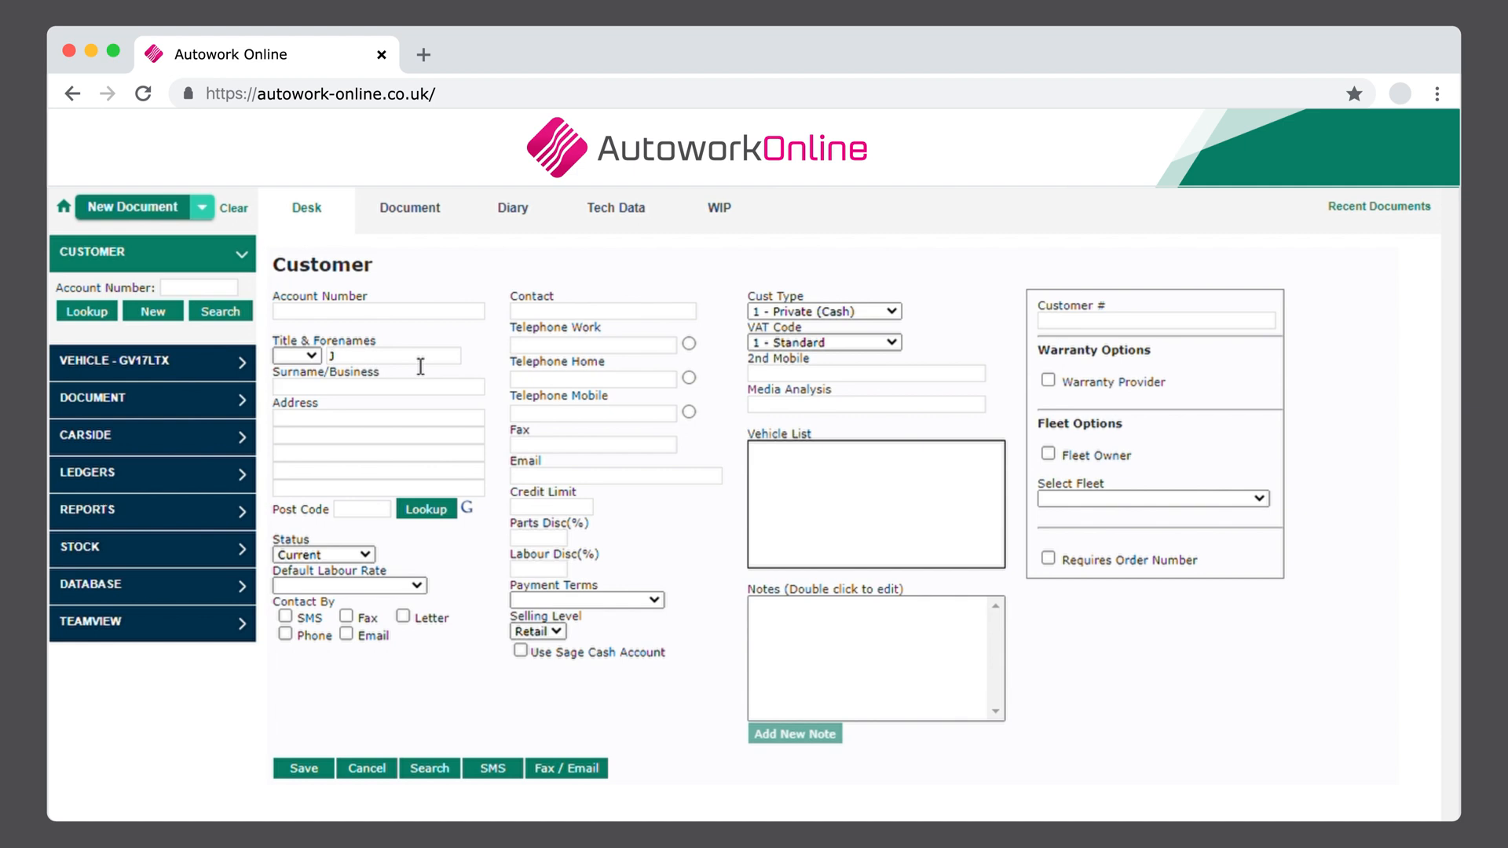
type("Smith")
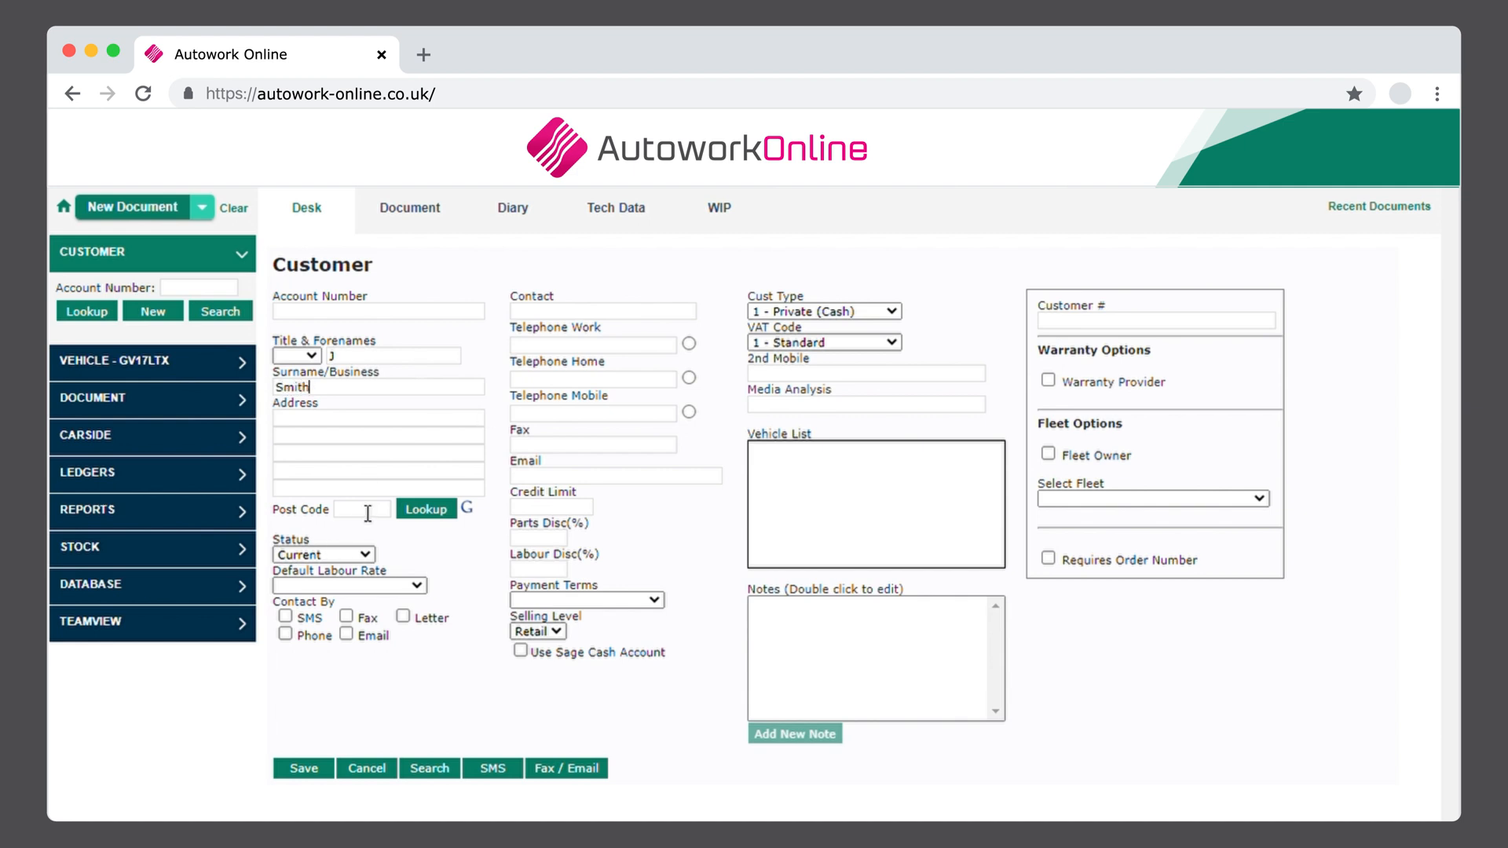
type("s753dp")
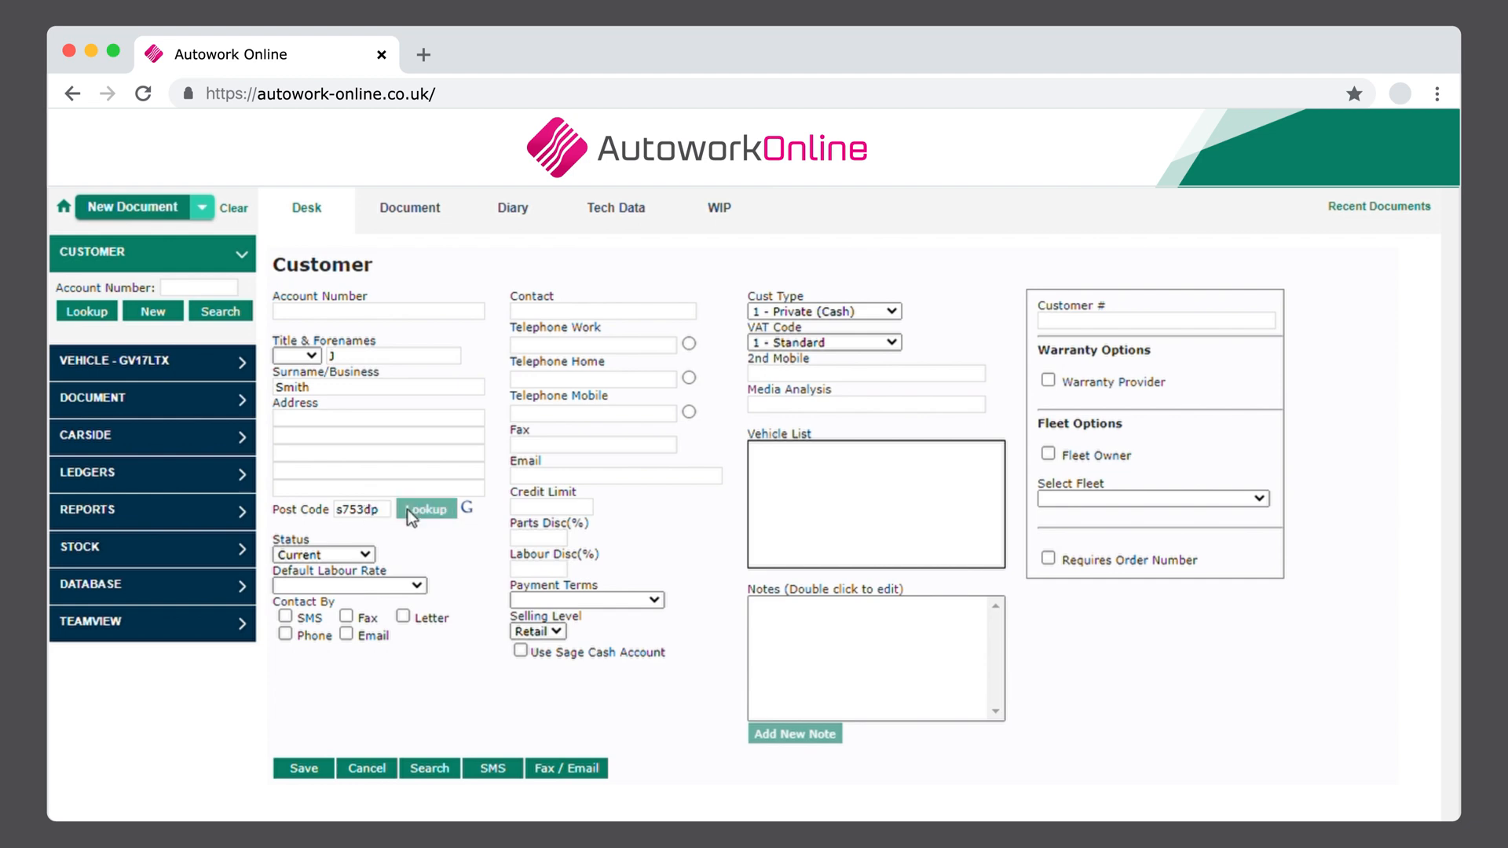
left_click(428, 508)
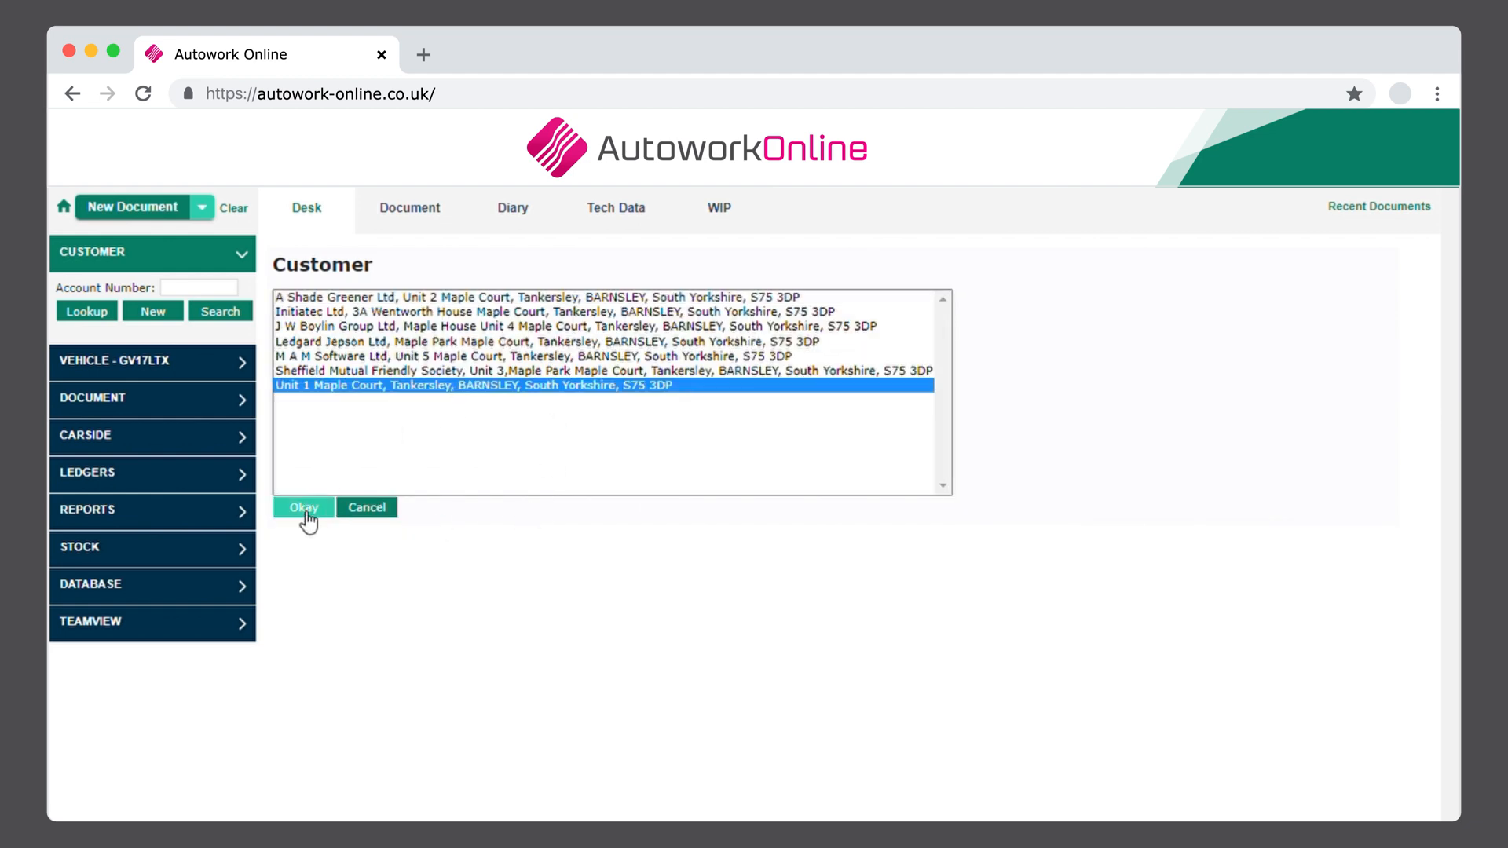
left_click(303, 507)
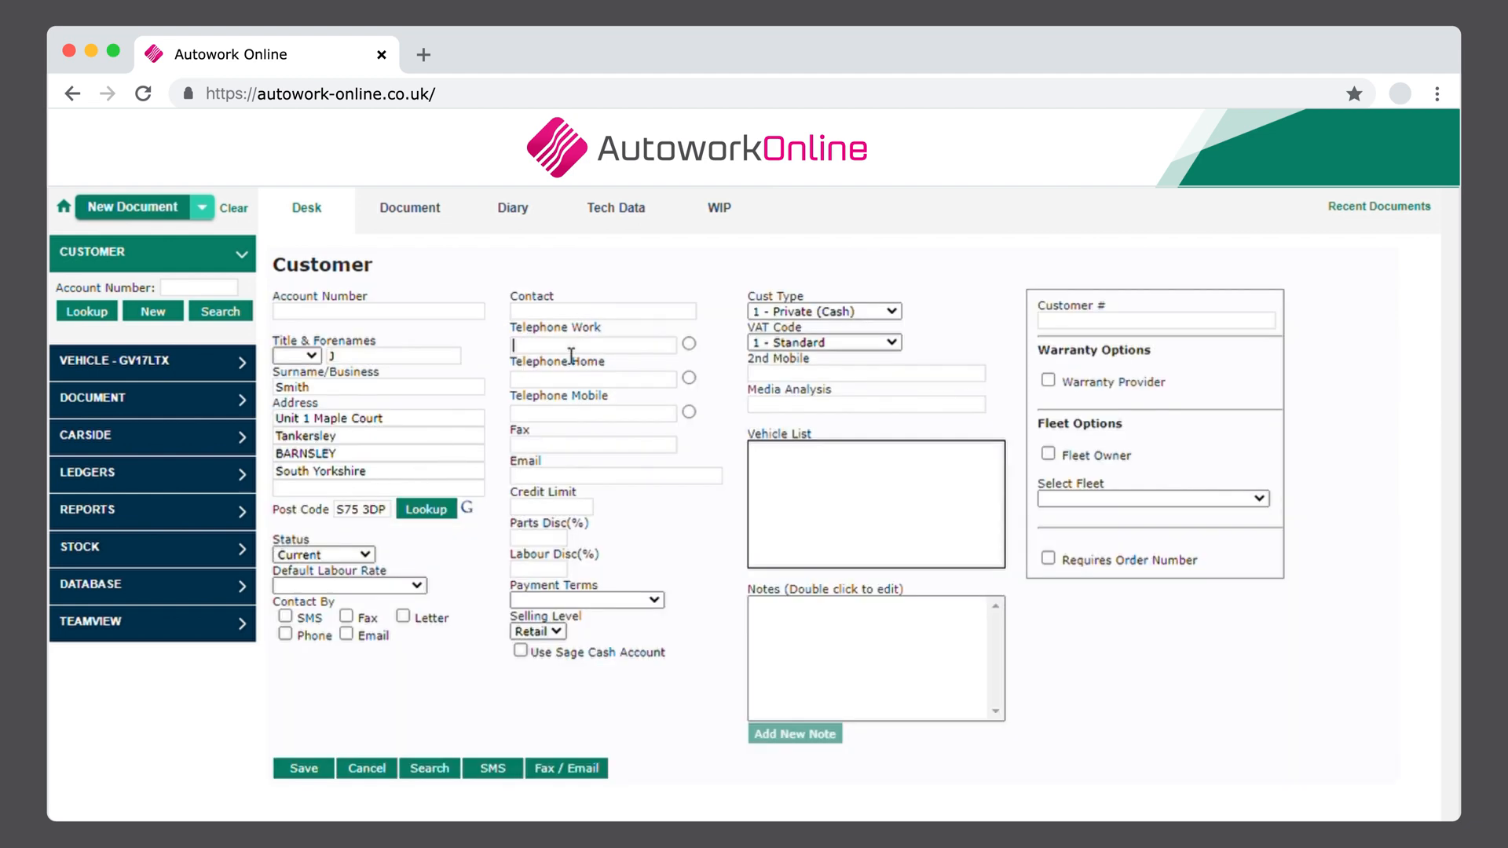
Step: Enter phone numbers 123456 and 12345, email j@j, and SMS as contact preference
type("123456")
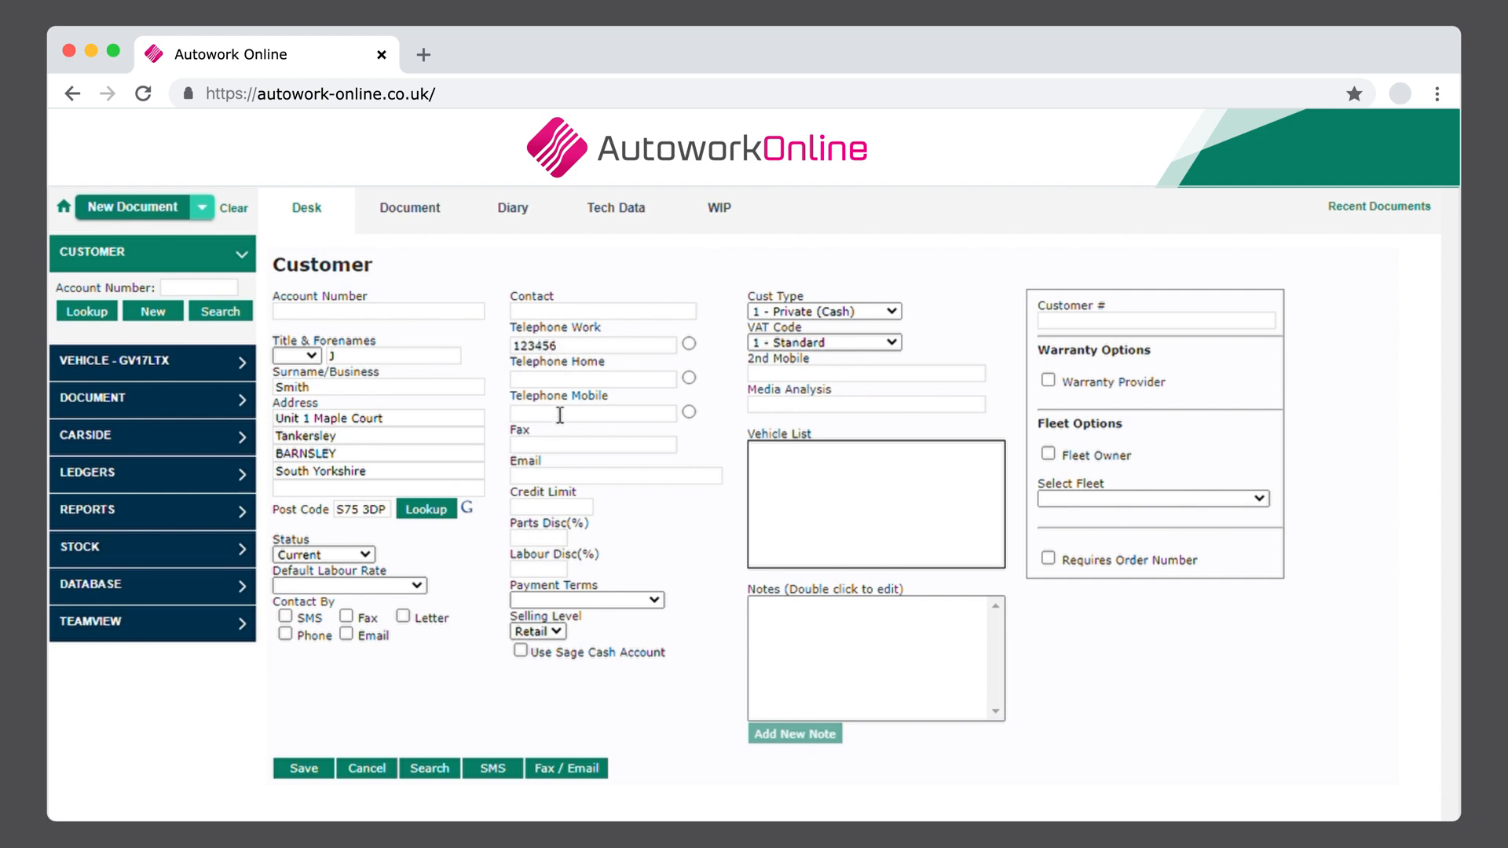
type("12345")
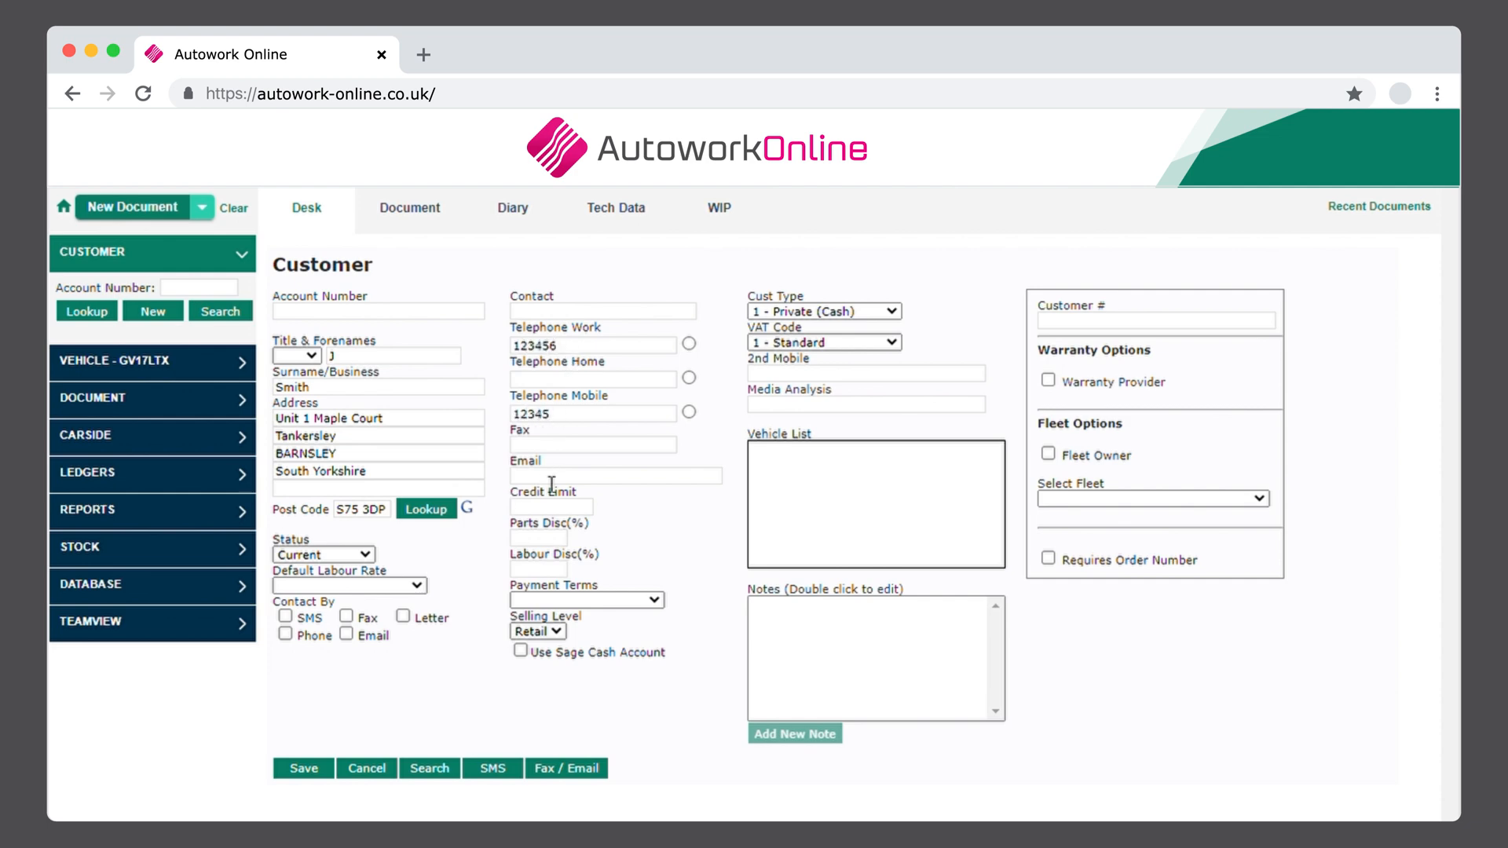
type("j@j.co.uk")
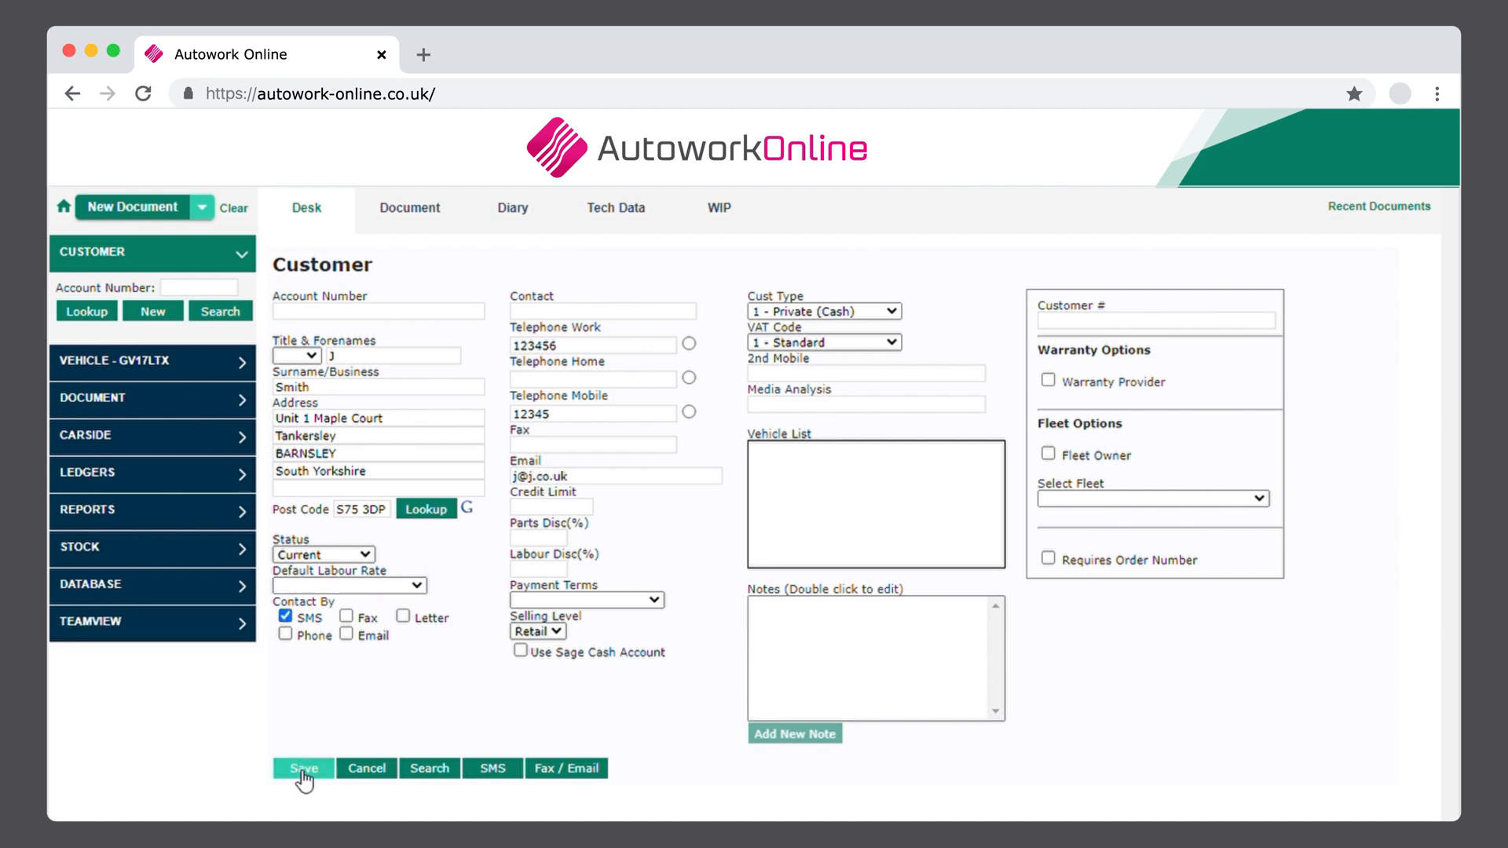
left_click(303, 768)
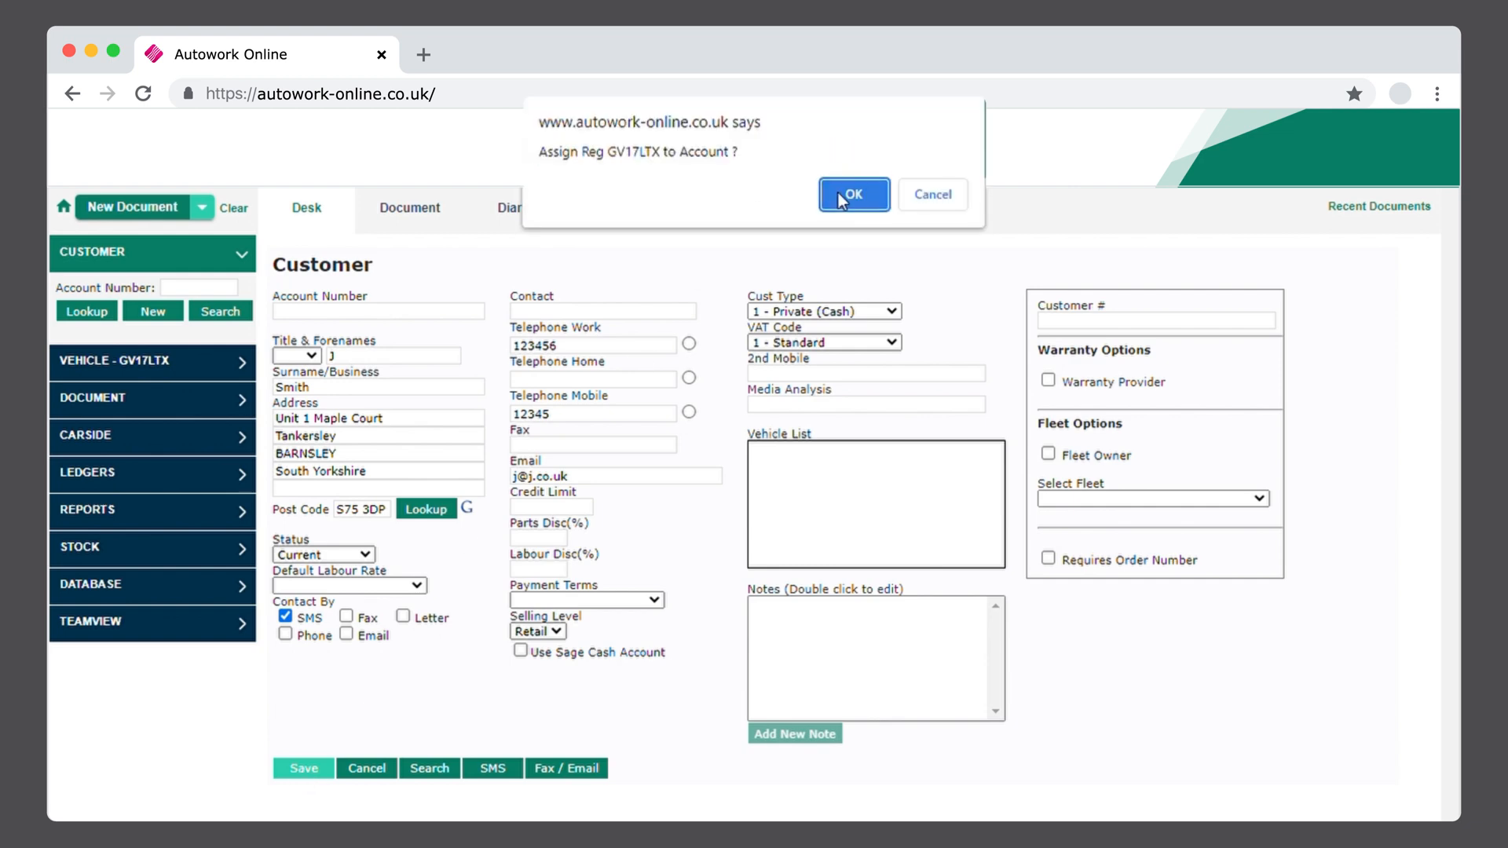
left_click(852, 193)
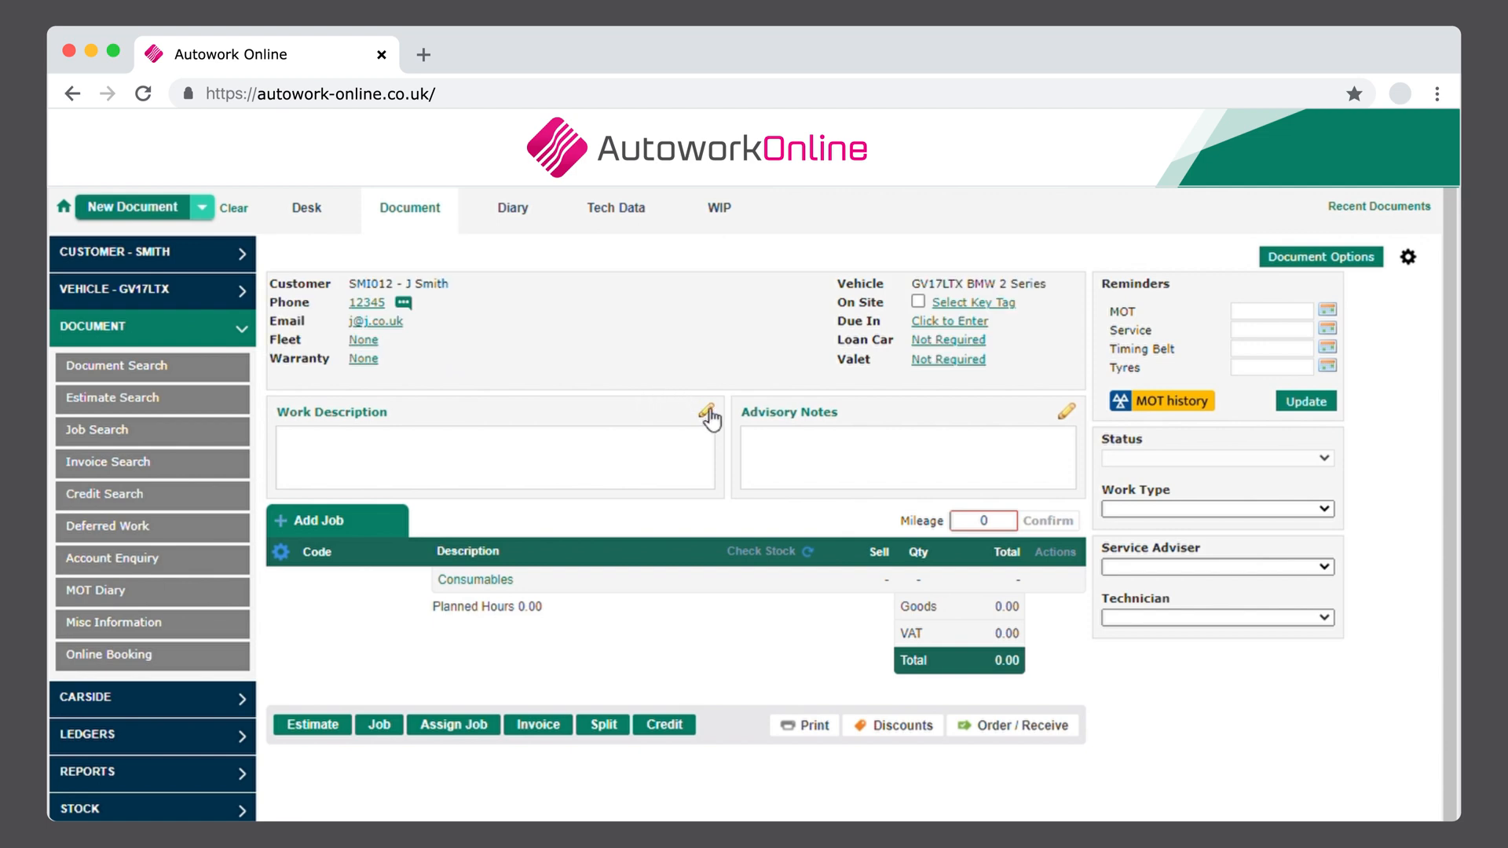
Step: Set the job's work description to 'Replace brake pad'
left_click(707, 413)
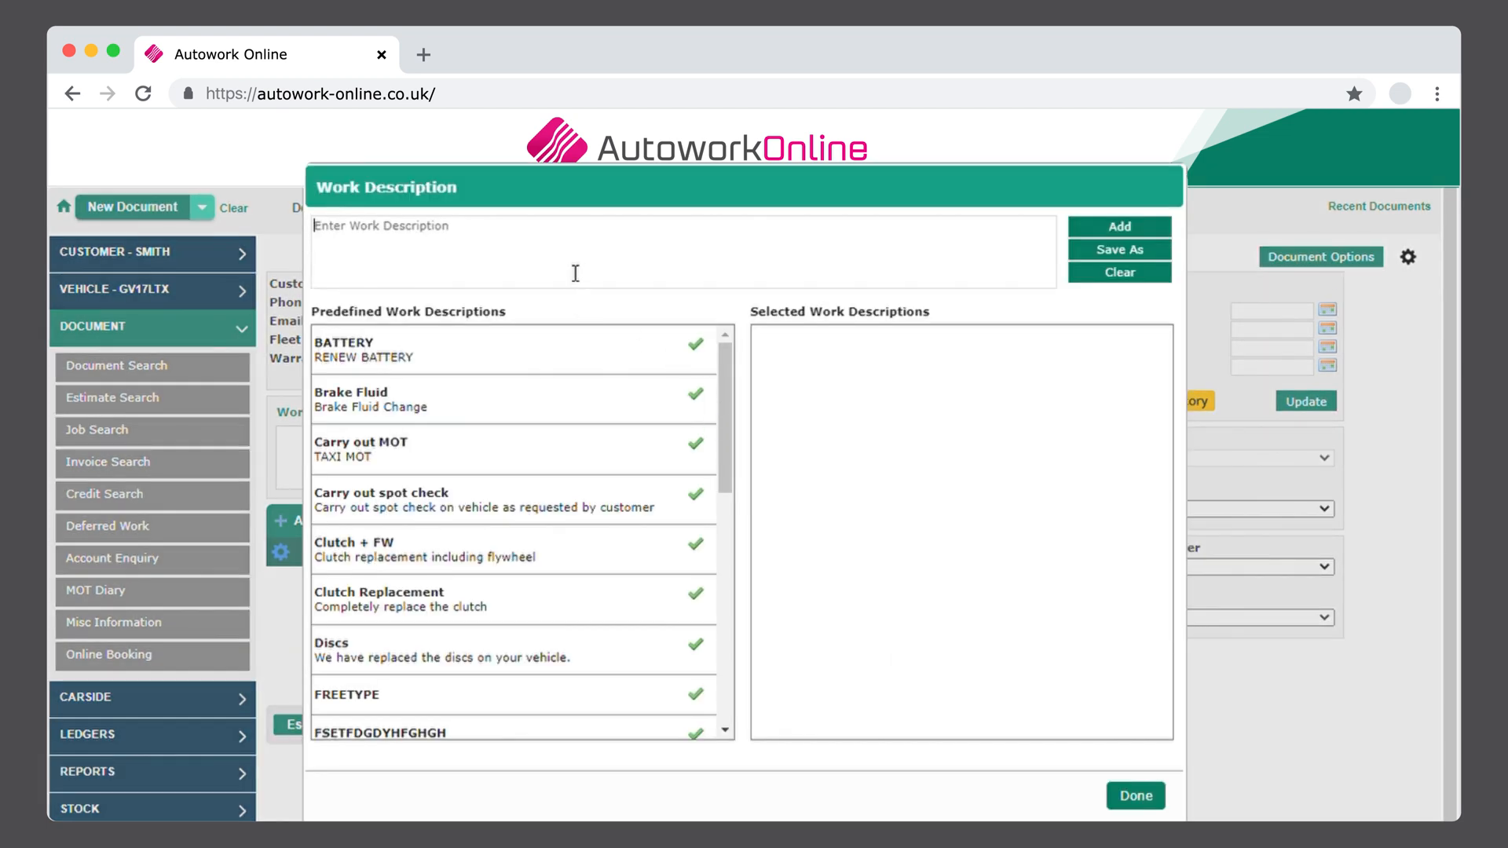
type("Replace")
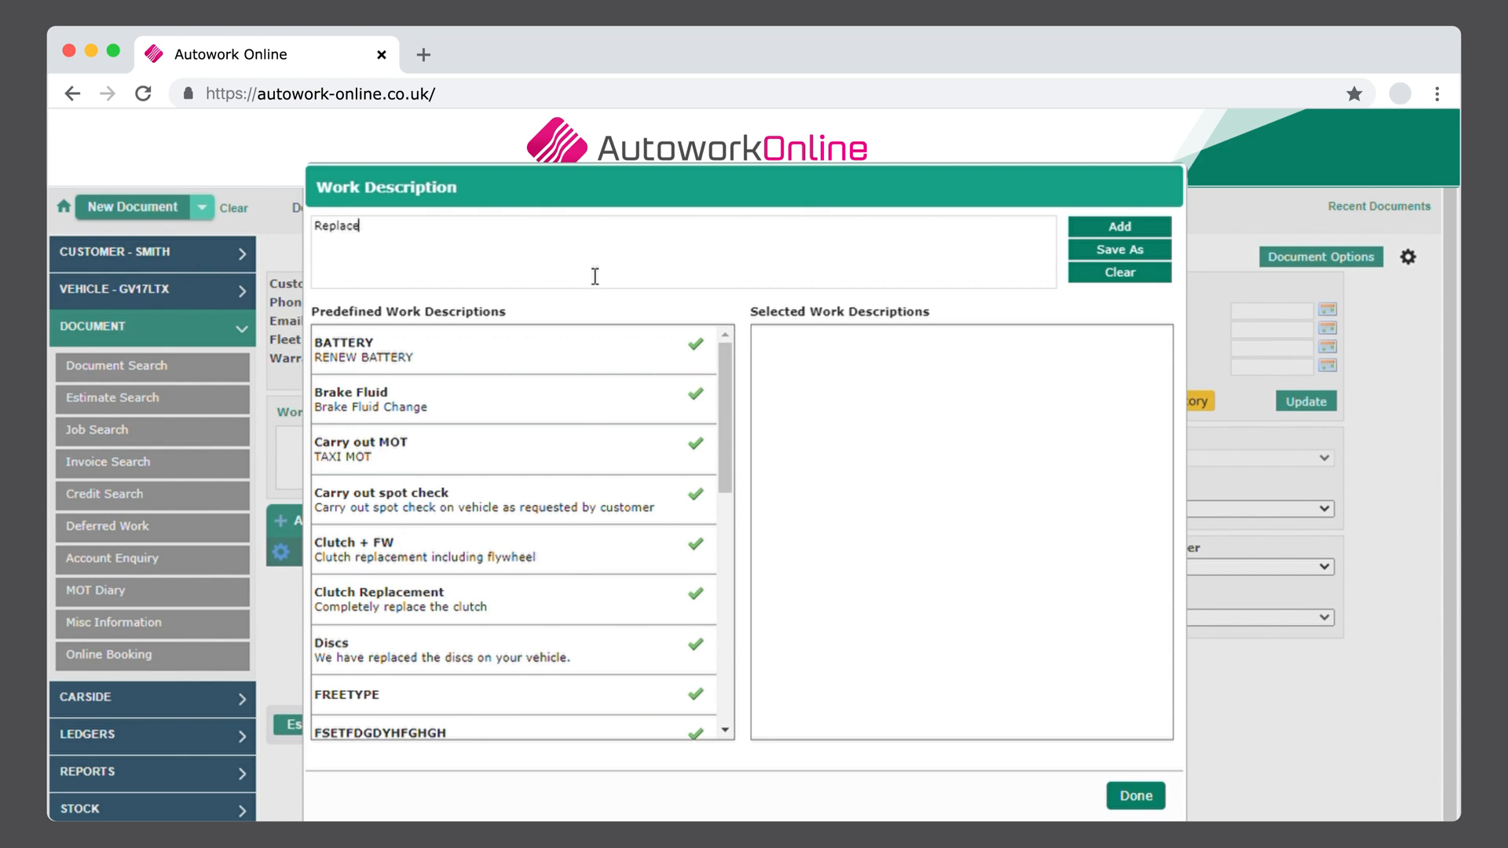
type("brake pad")
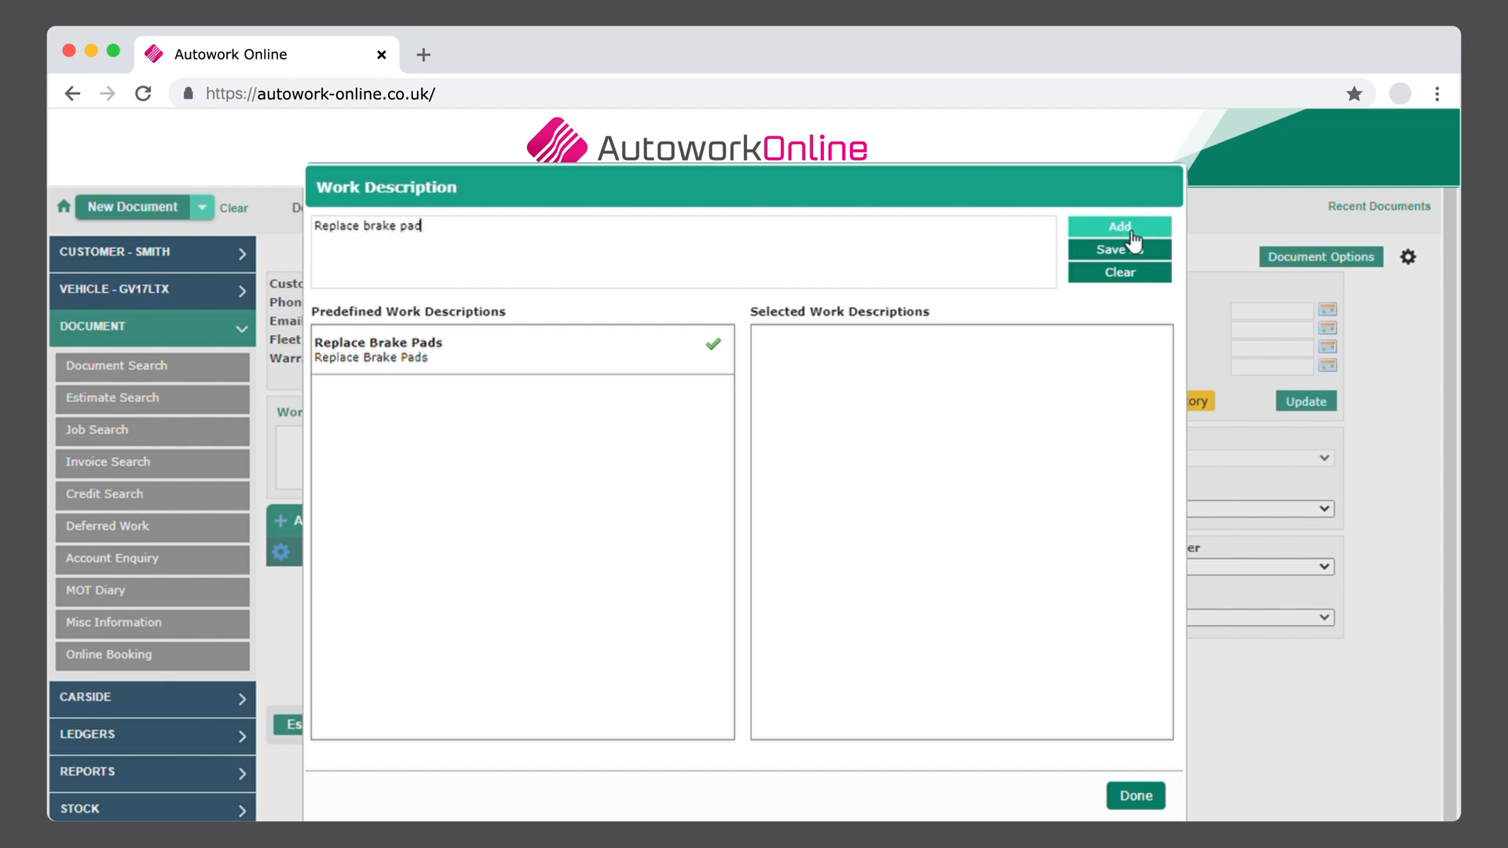
left_click(1118, 227)
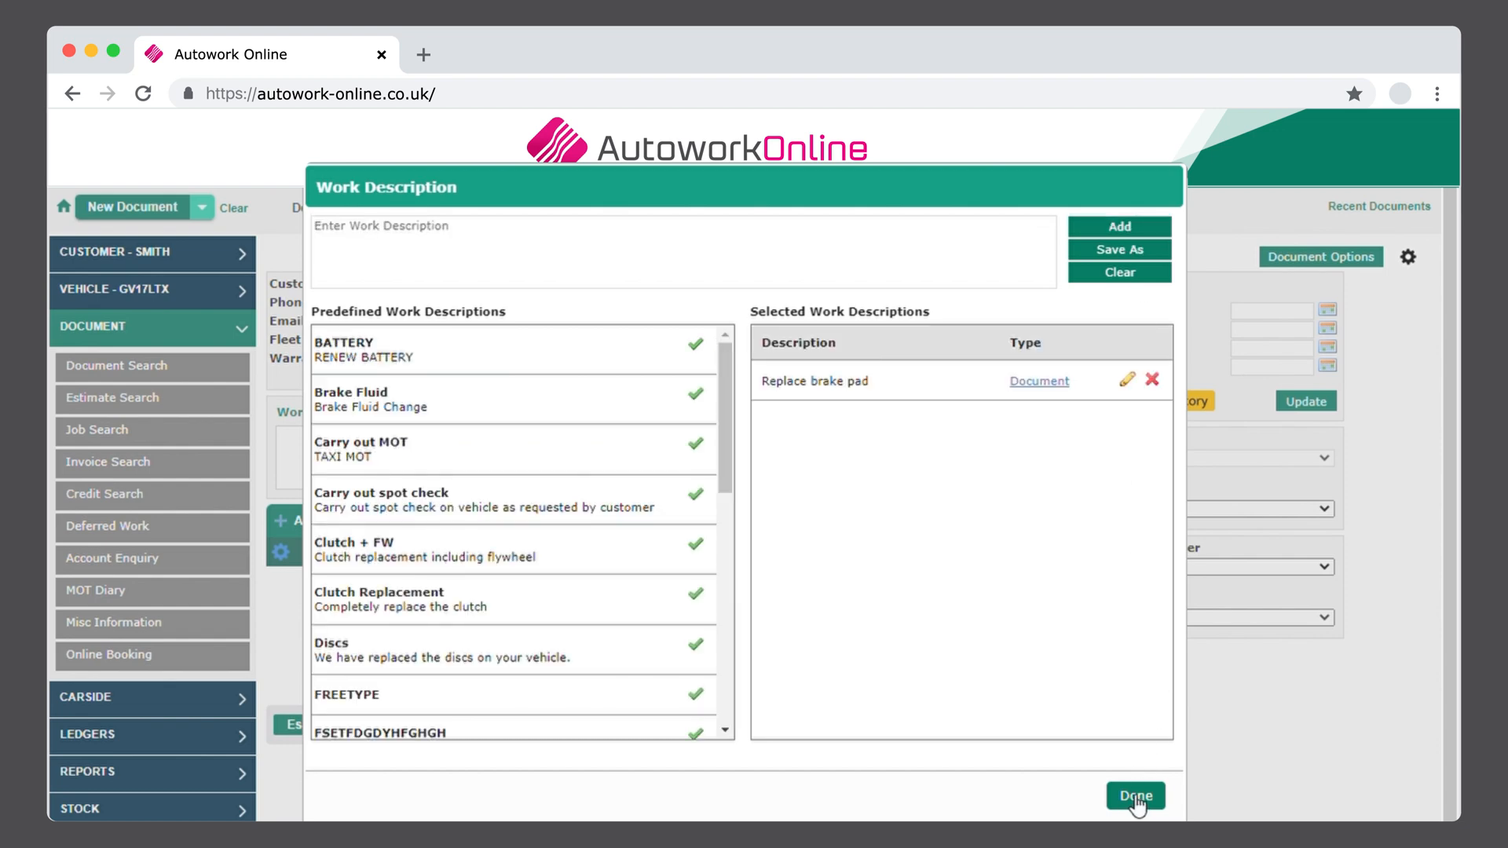
left_click(1136, 795)
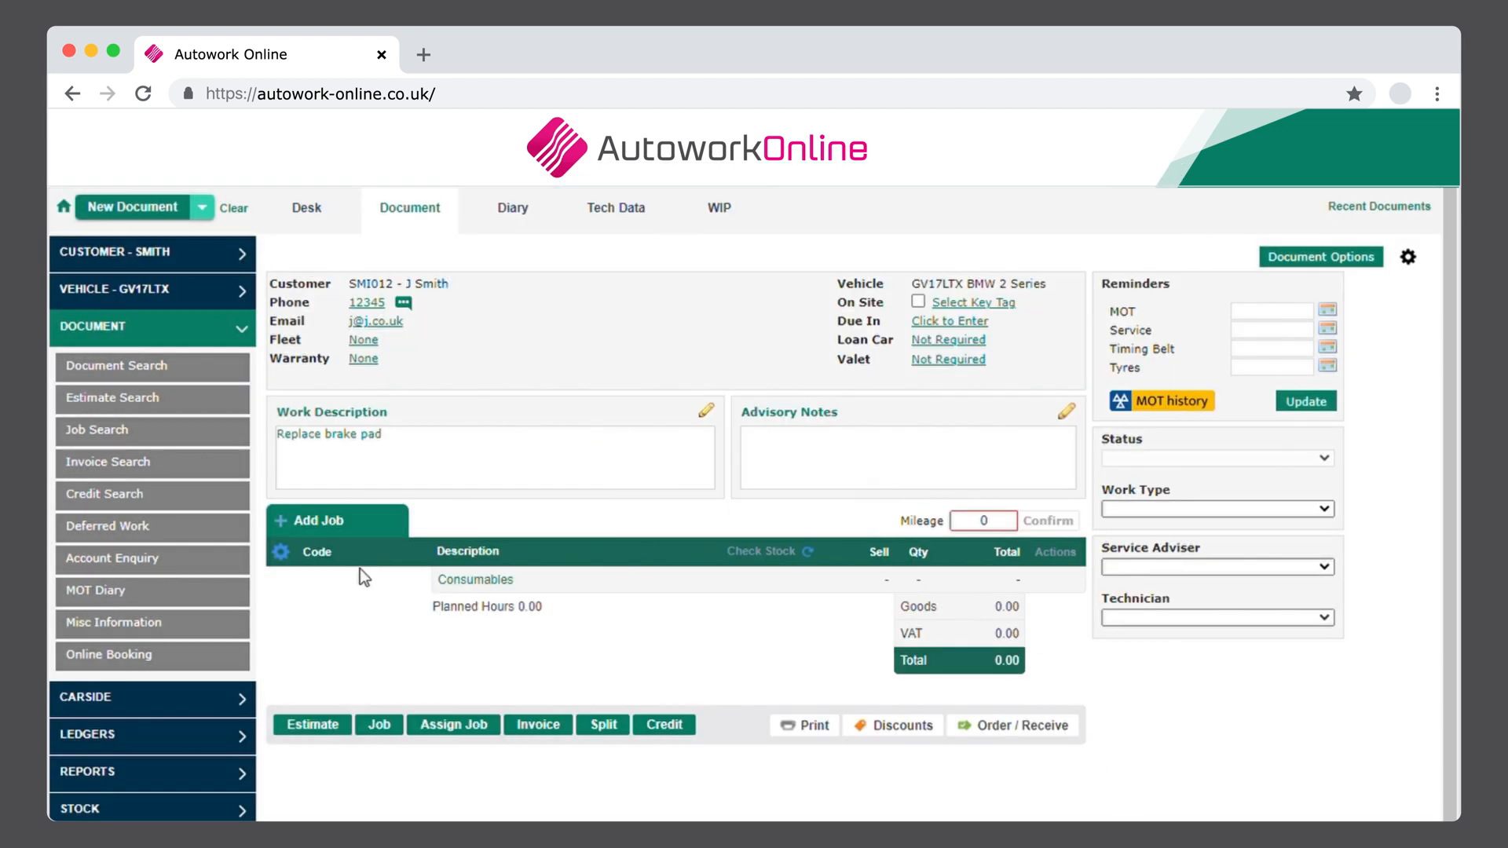
Step: Add part Pad, quantity 2 at sell price 10.00, to the document
left_click(331, 520)
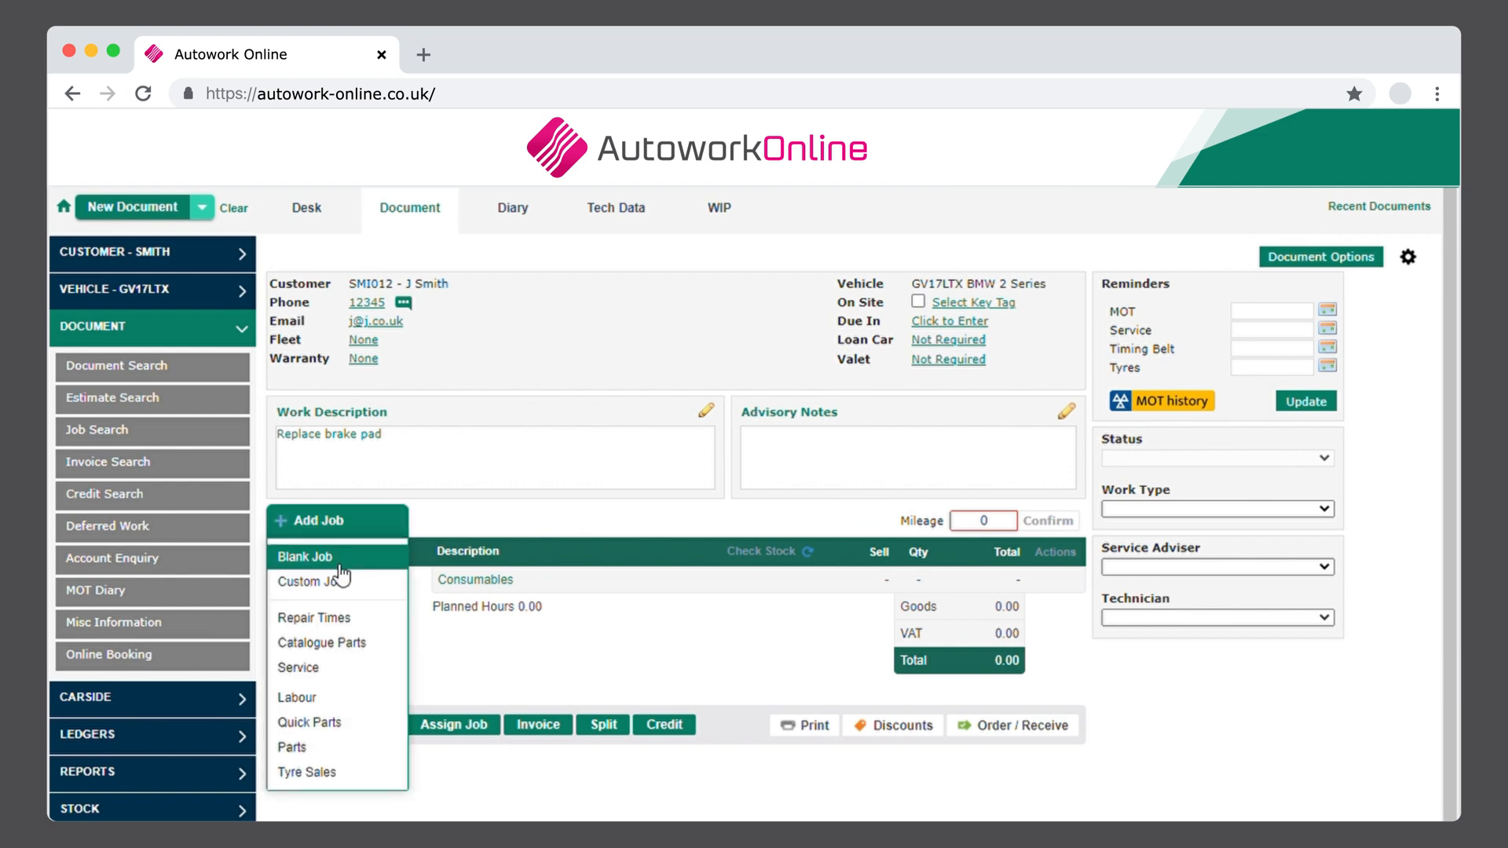
left_click(305, 556)
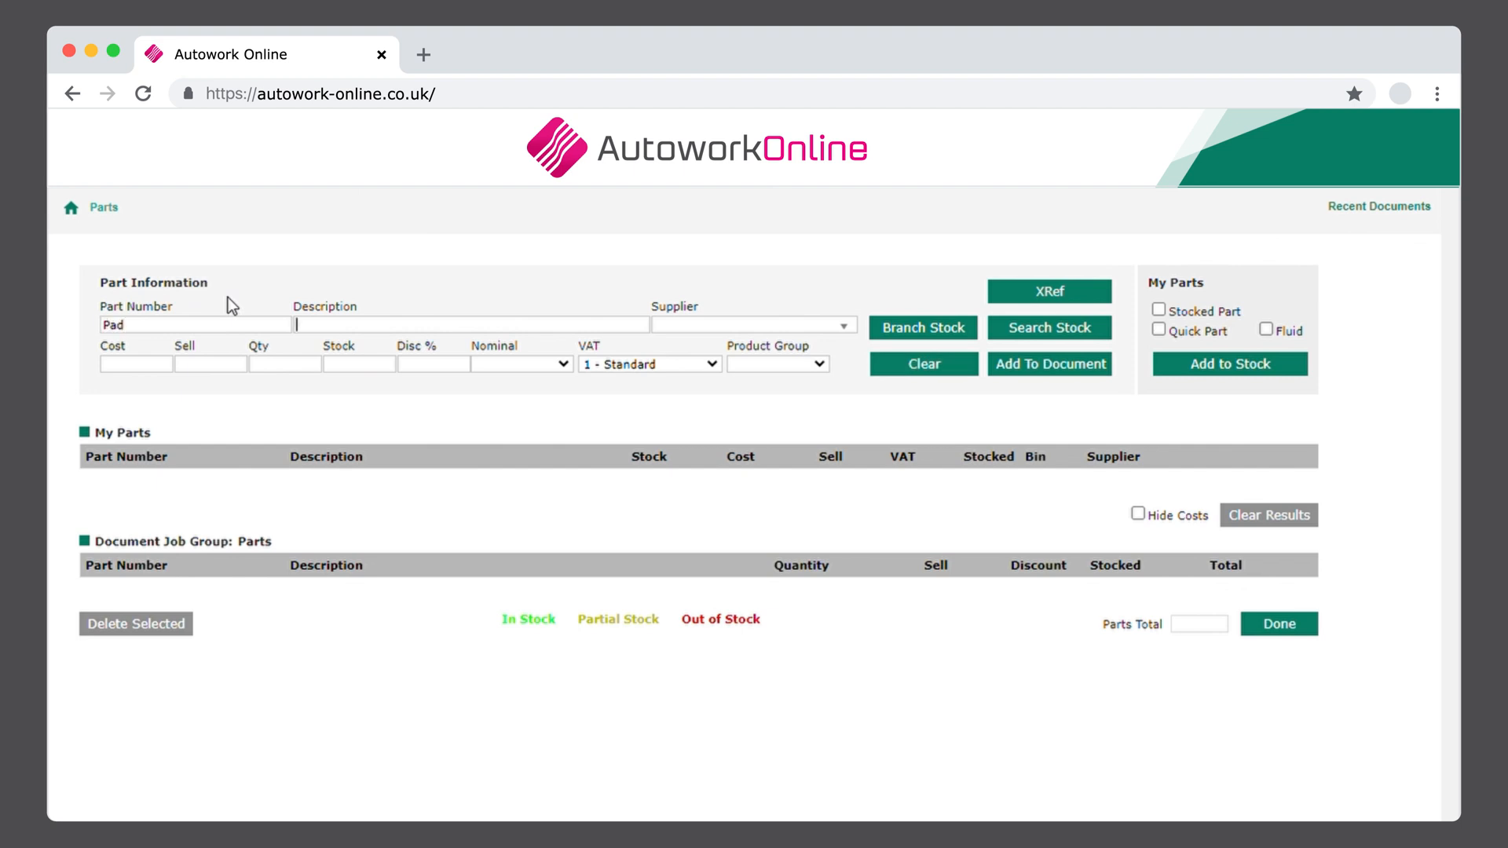
type("Pad")
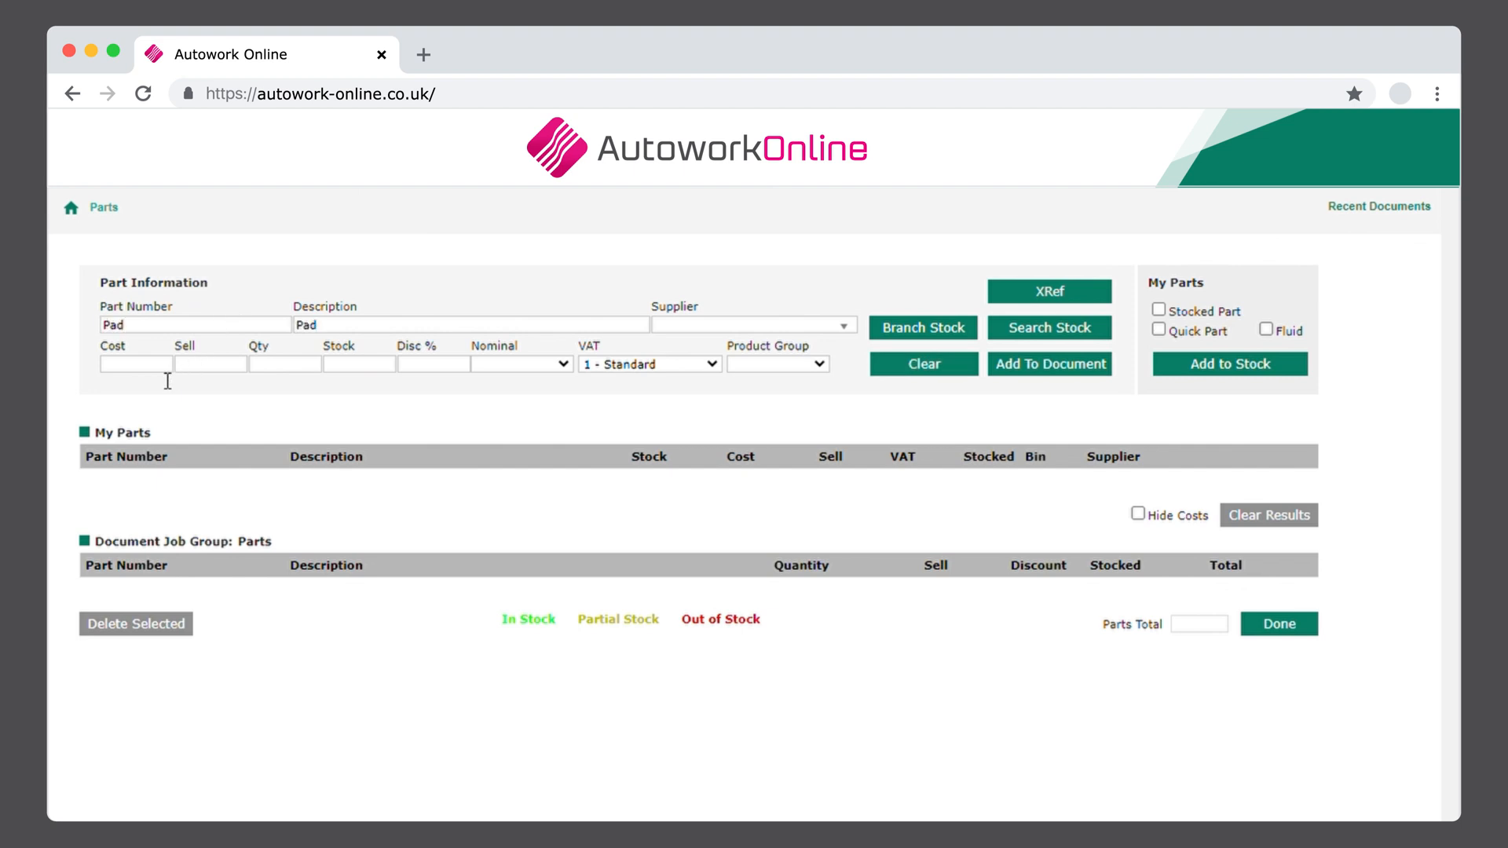
type("10")
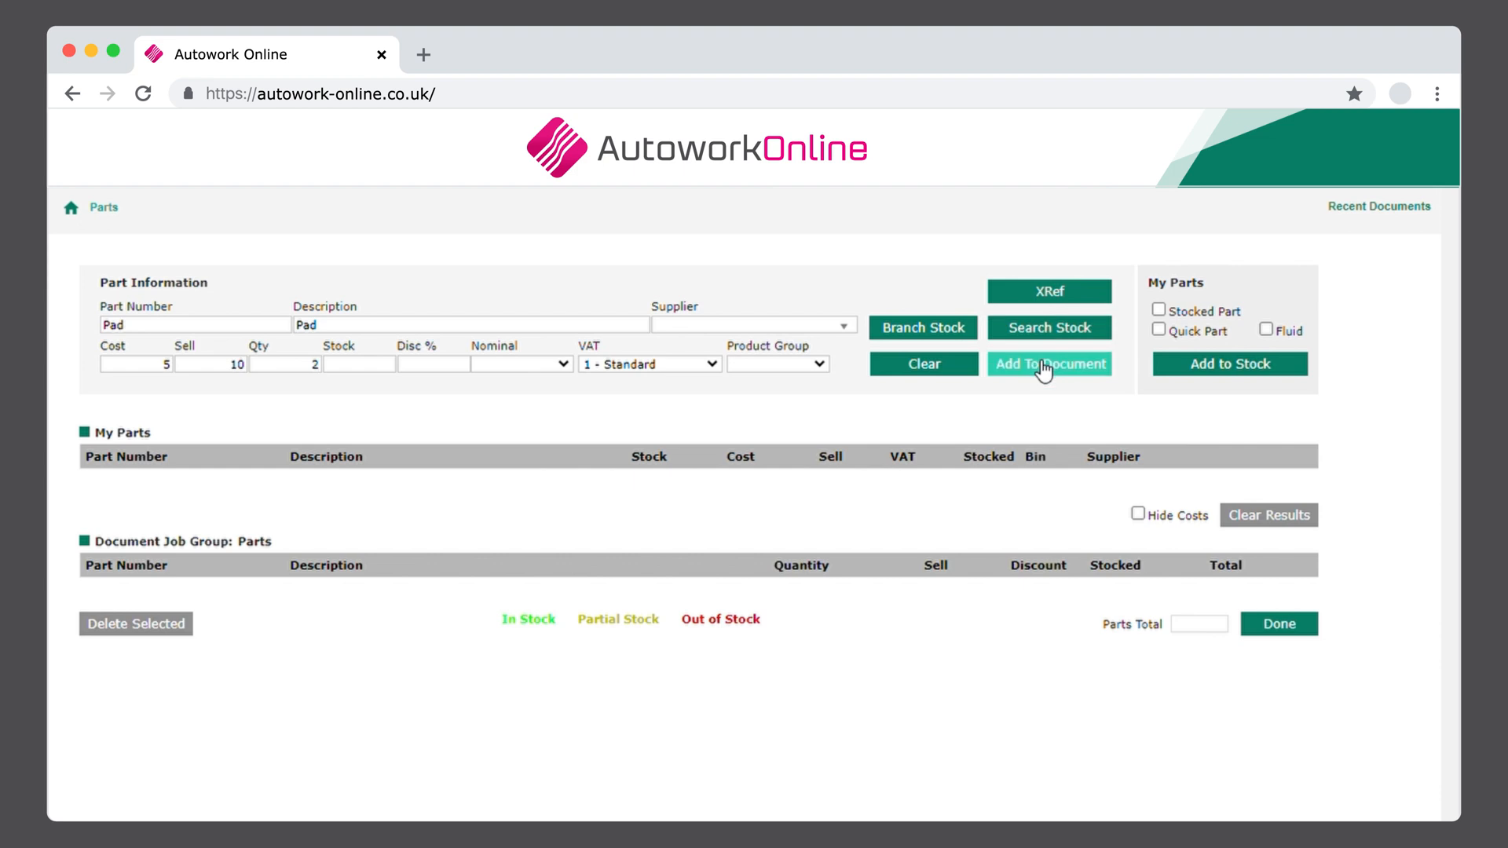
left_click(1049, 363)
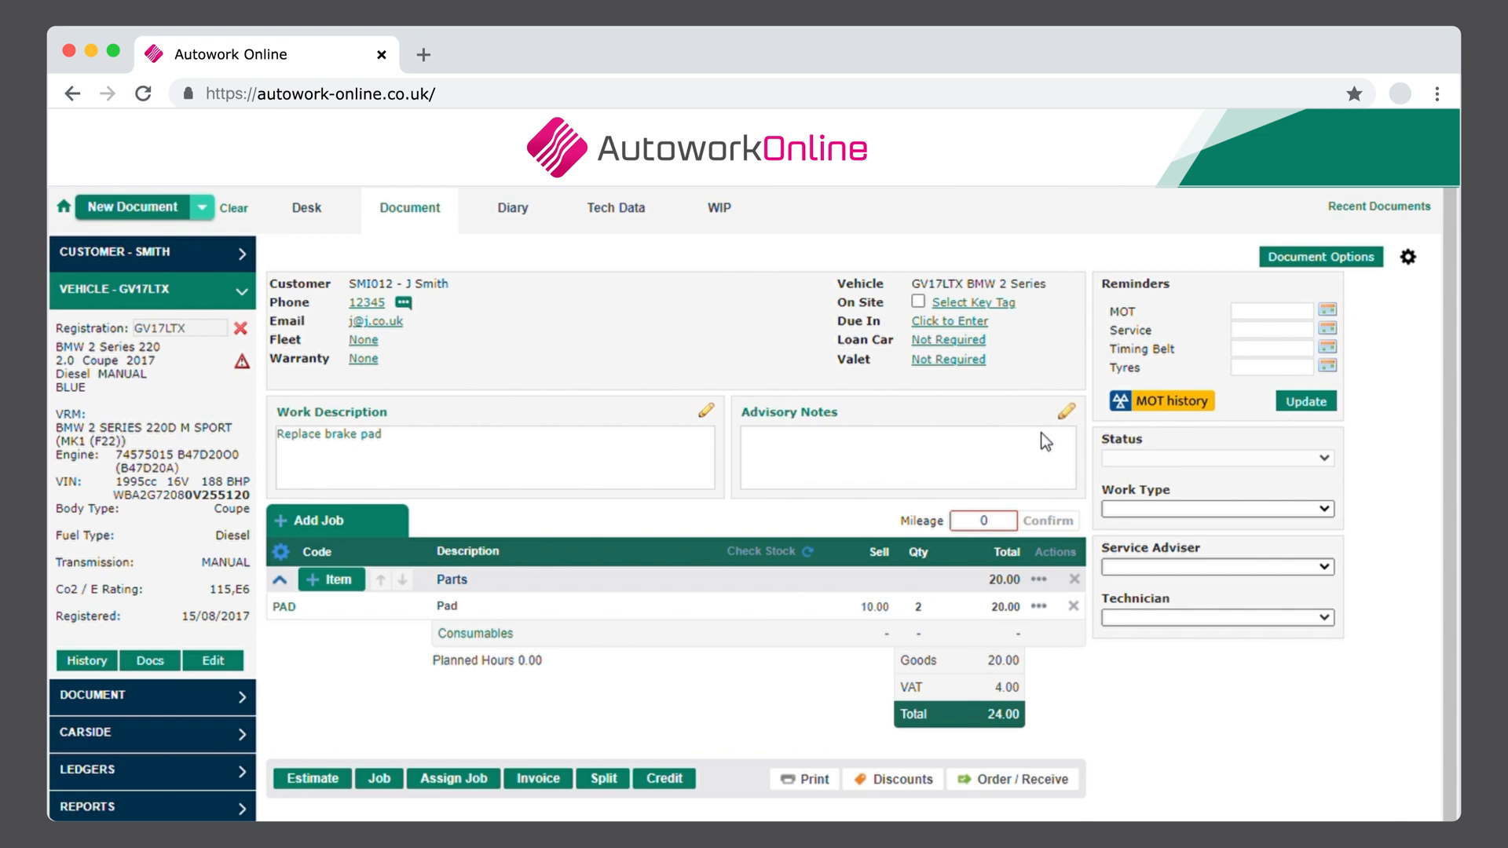
mouse_move(1152, 449)
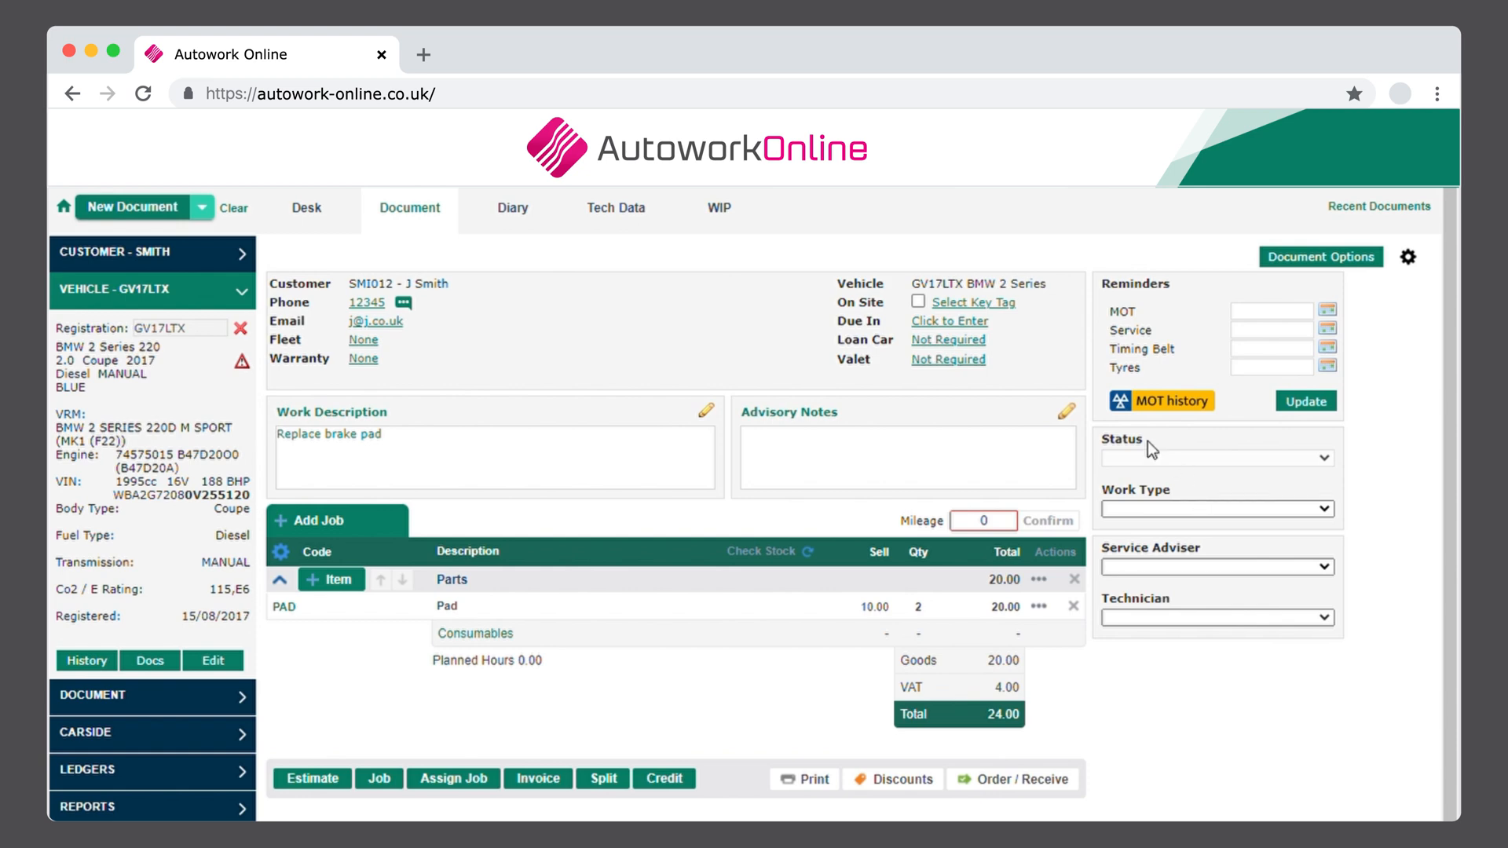
mouse_move(336, 520)
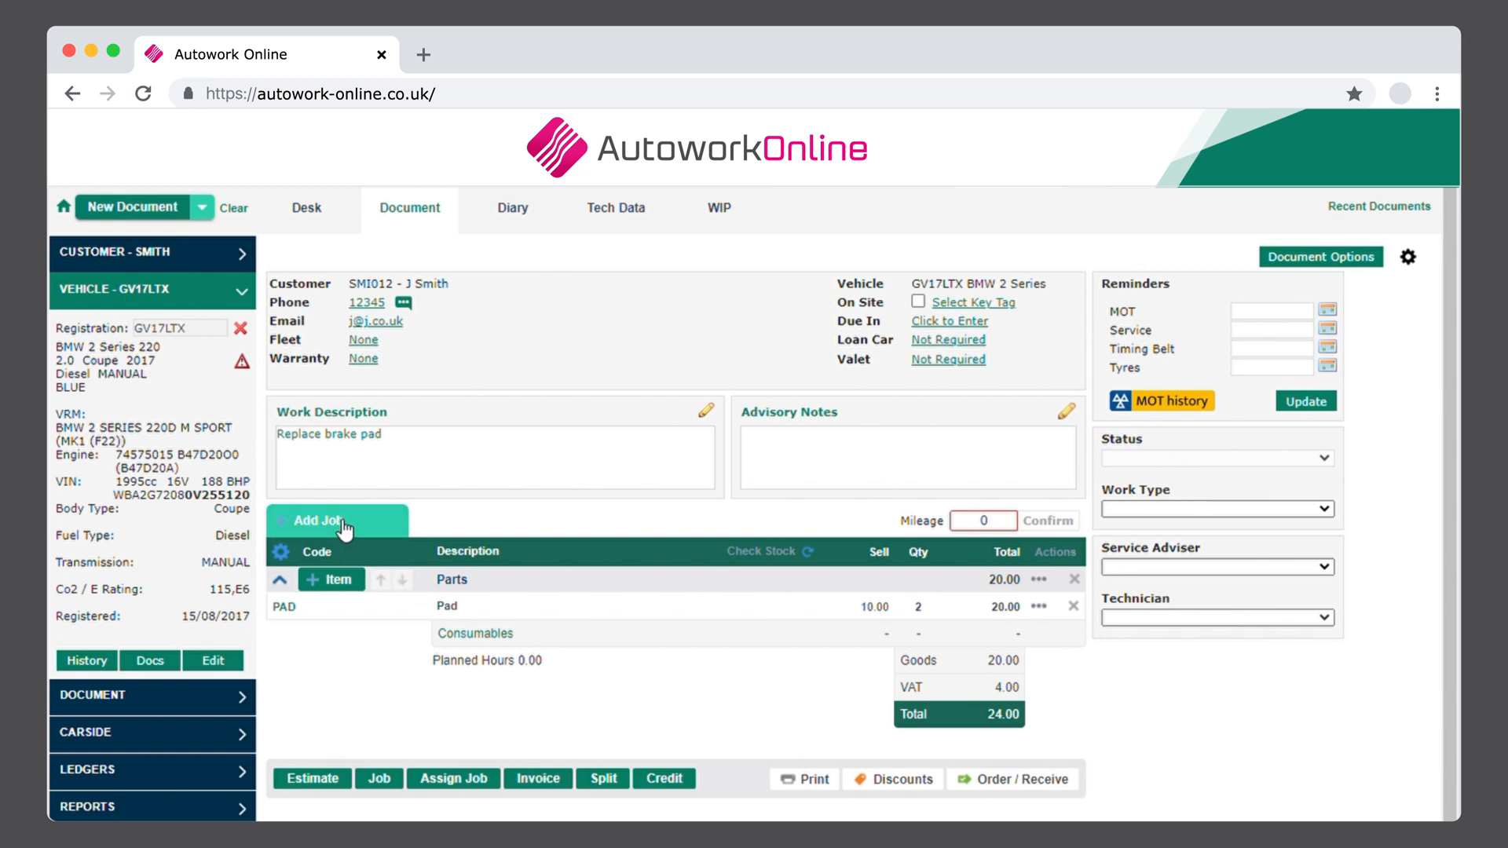
Step: Add 2.00 hours of LAB Labour charge at 45.00, bringing the total to 132.00
left_click(319, 520)
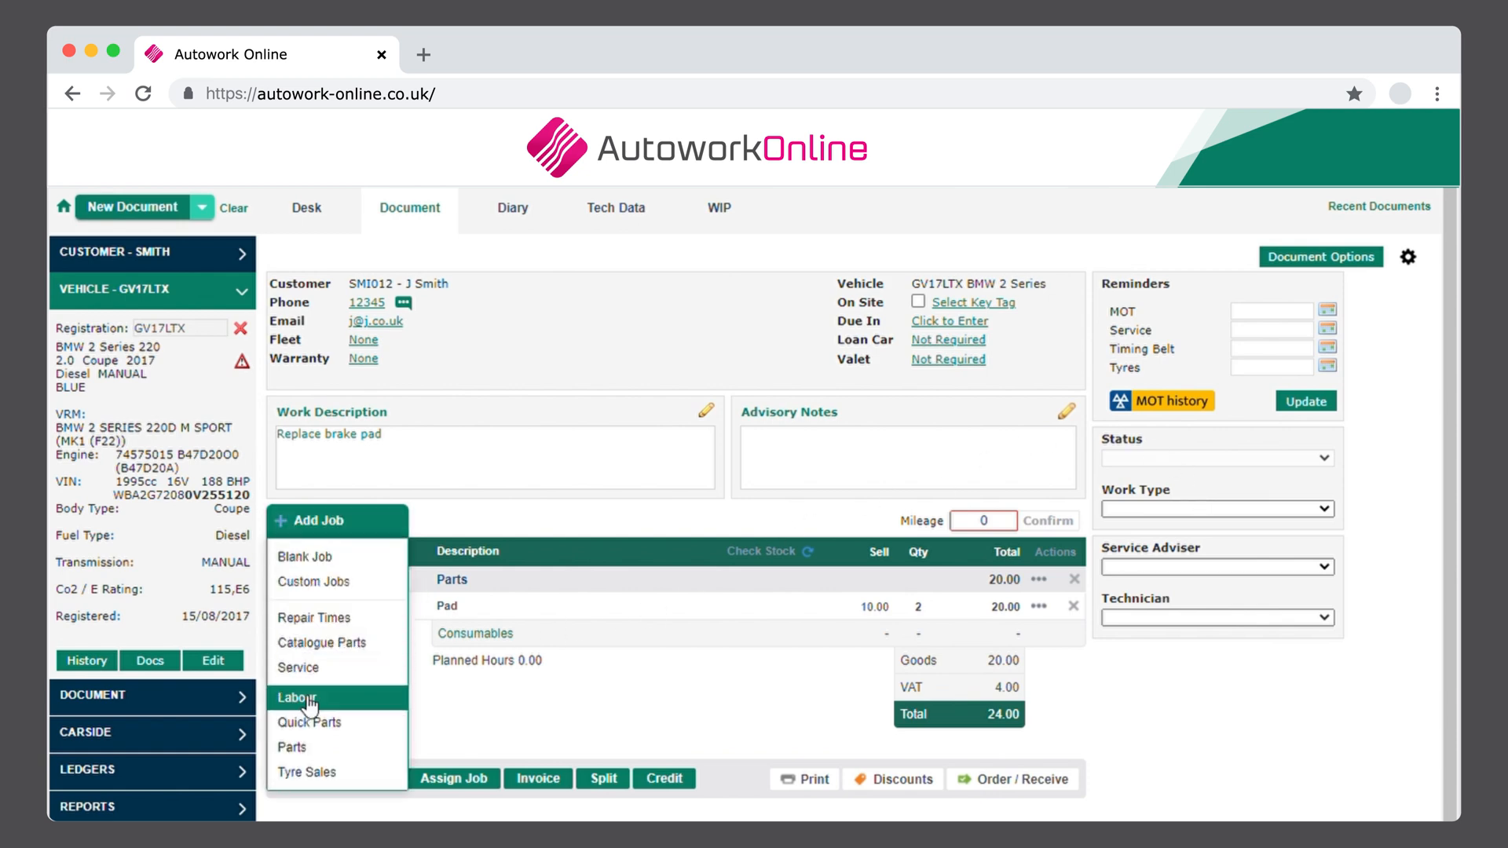
left_click(297, 697)
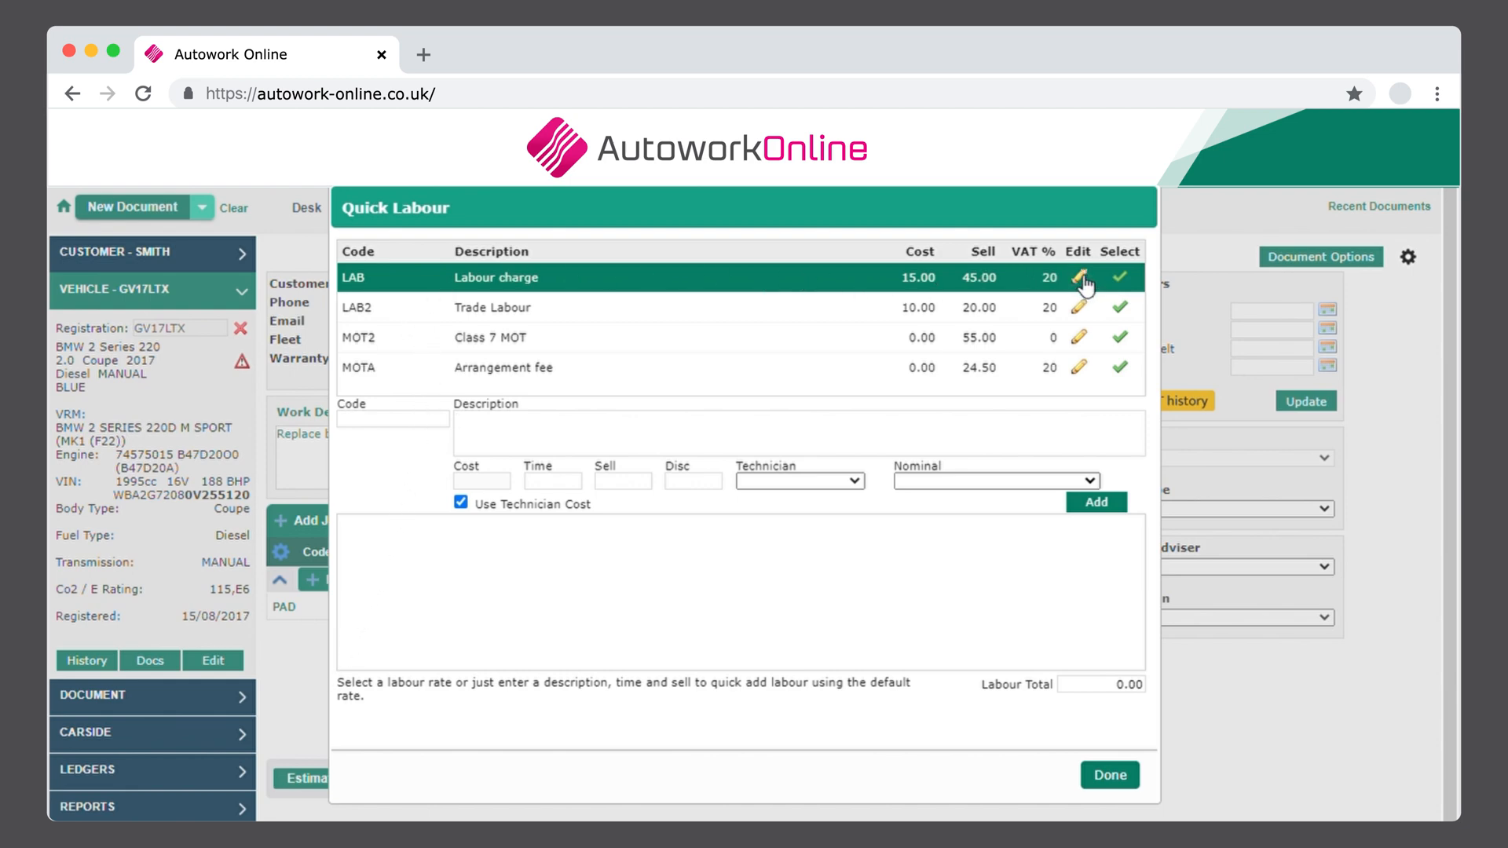
left_click(1077, 279)
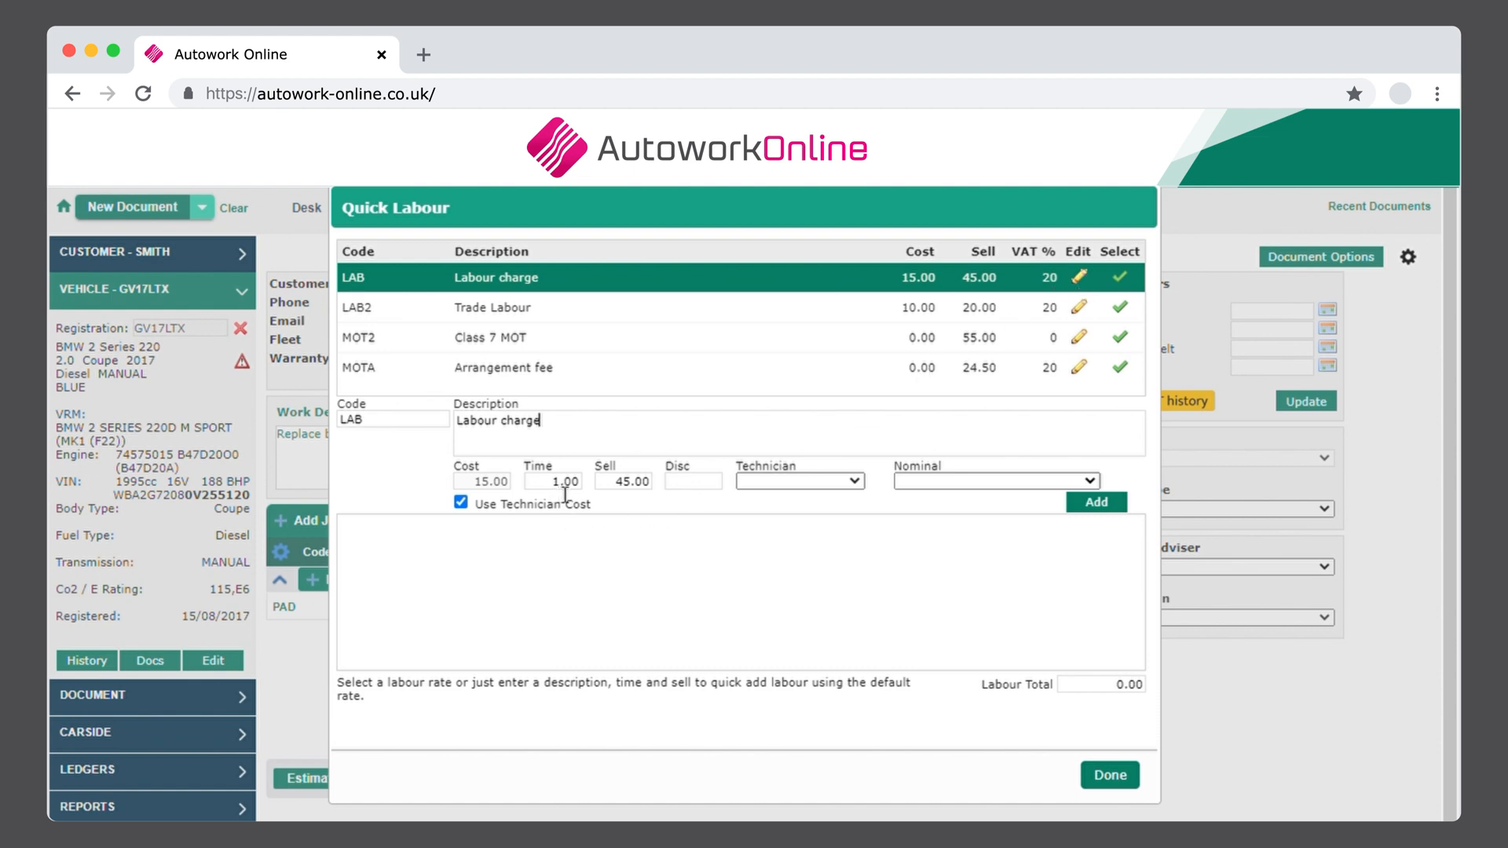
mouse_move(684, 491)
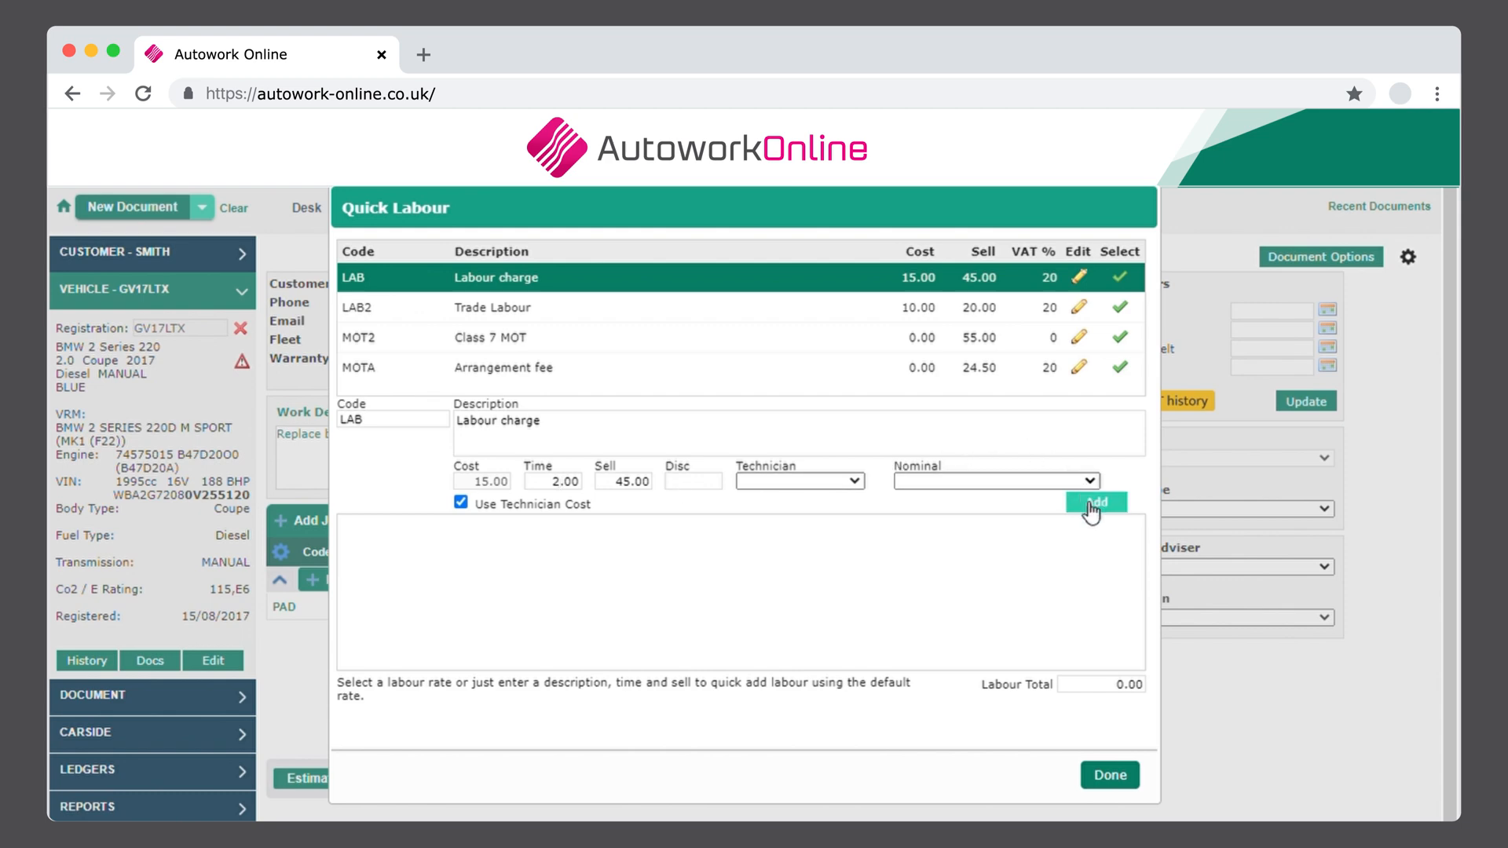
left_click(1095, 501)
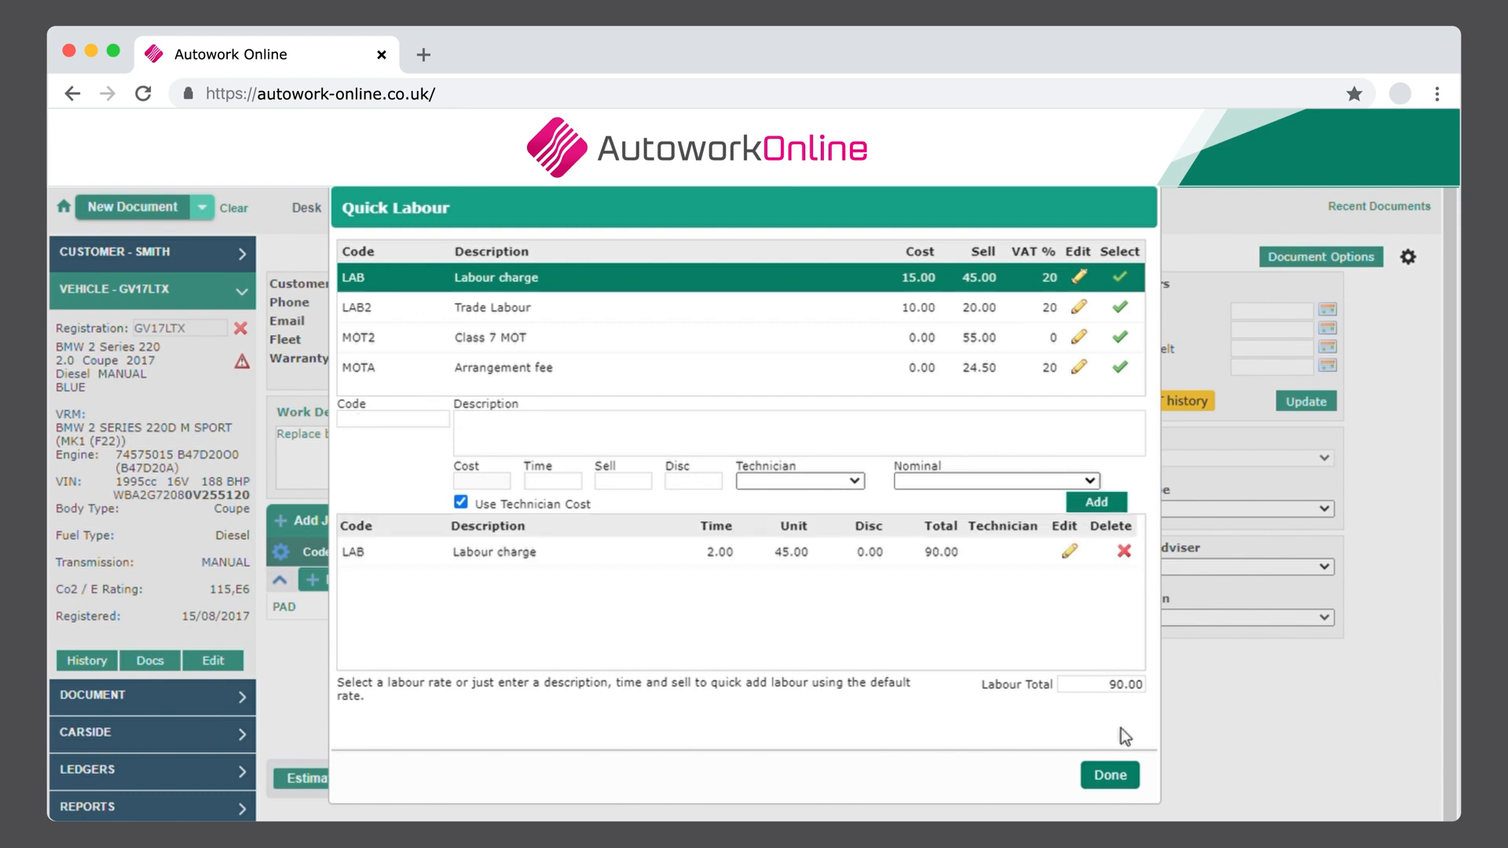
left_click(1108, 775)
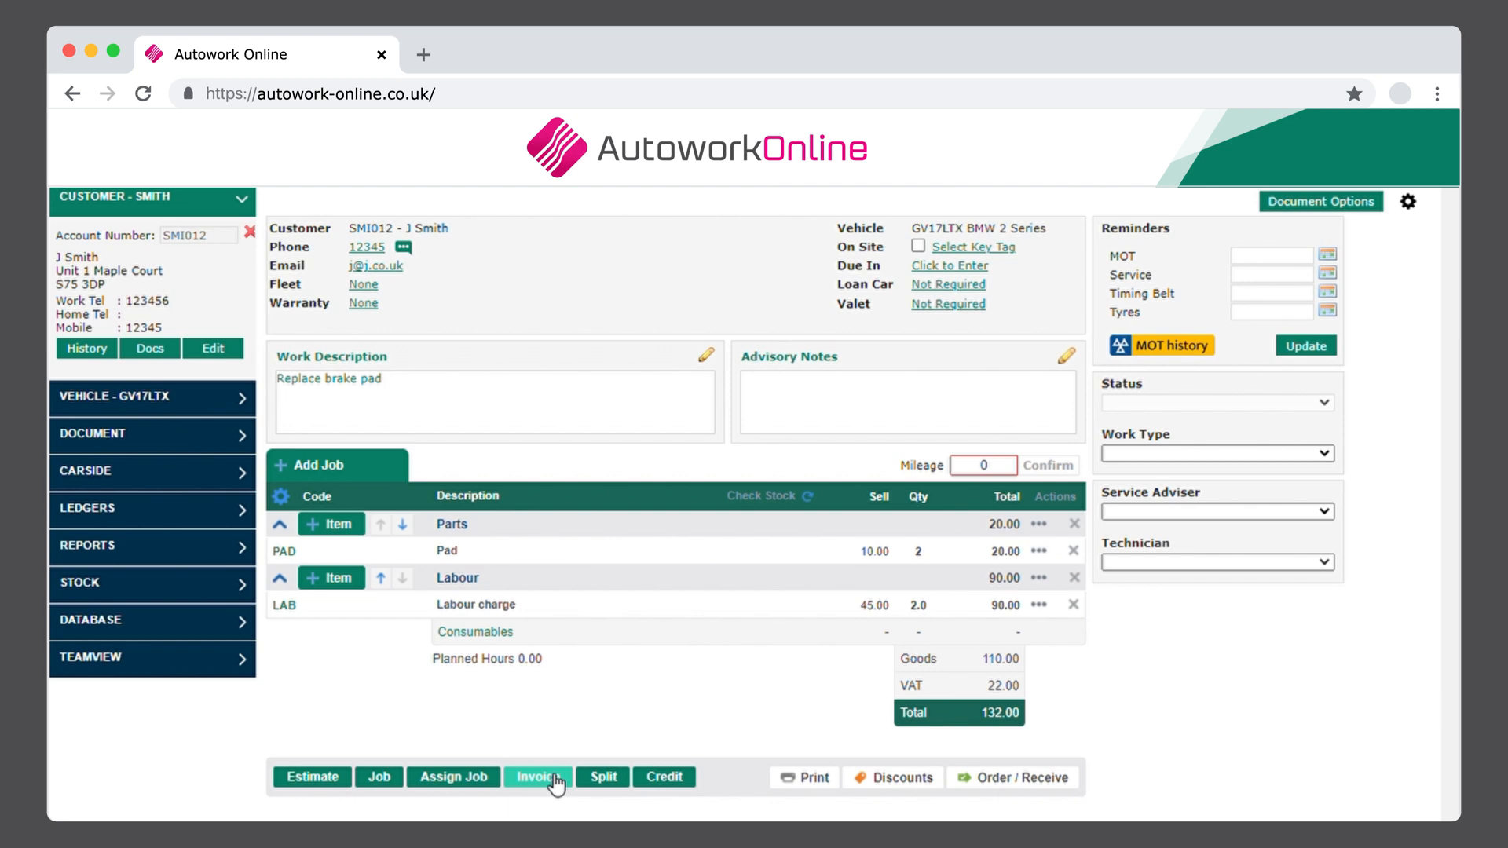
Step: Invoice the job with mileage 1200 and choose Pay Later
left_click(538, 778)
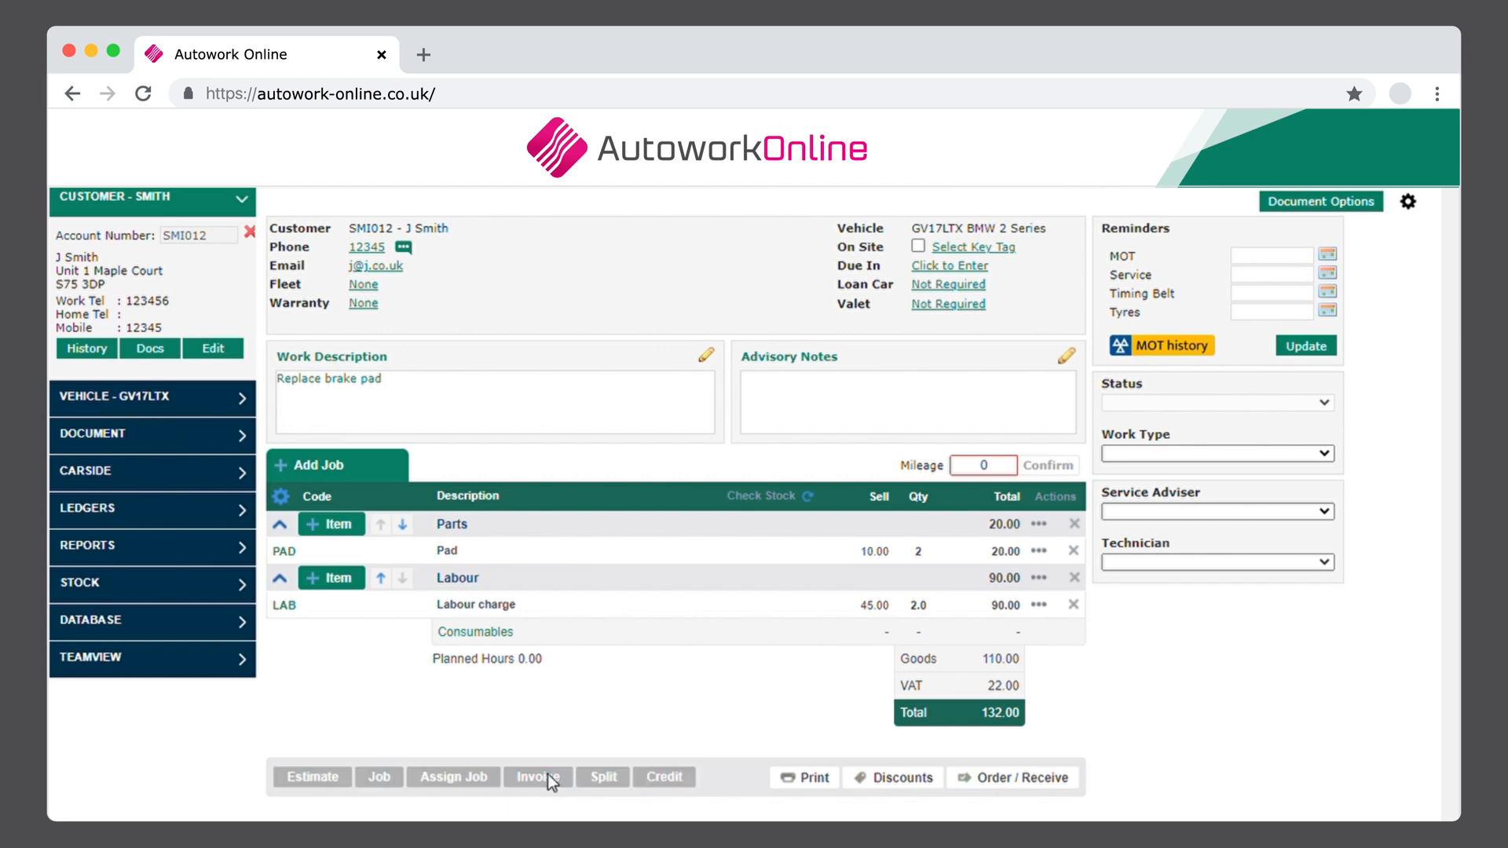
left_click(537, 778)
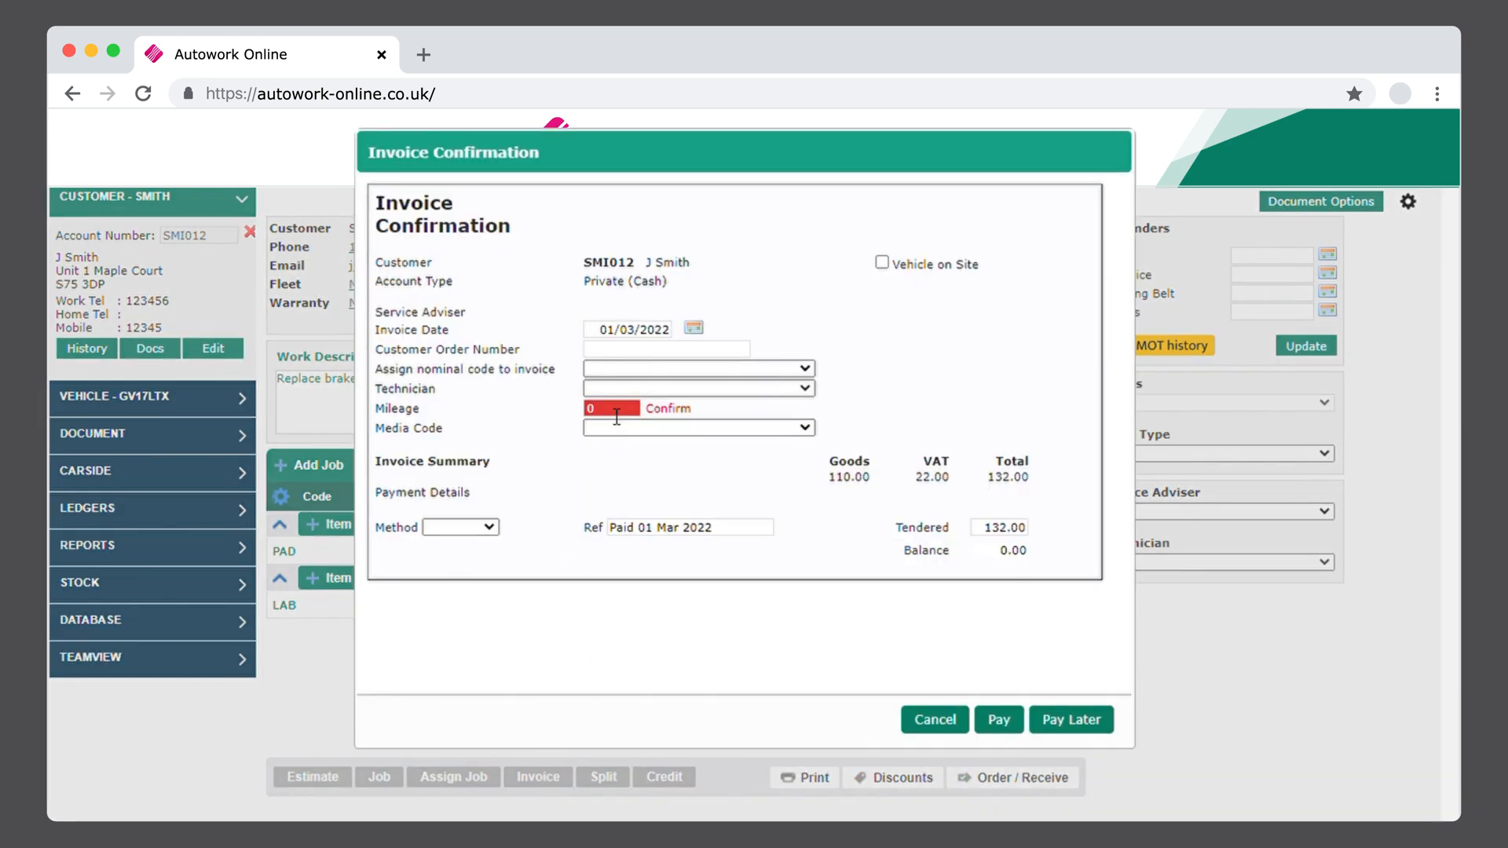
left_click(616, 409)
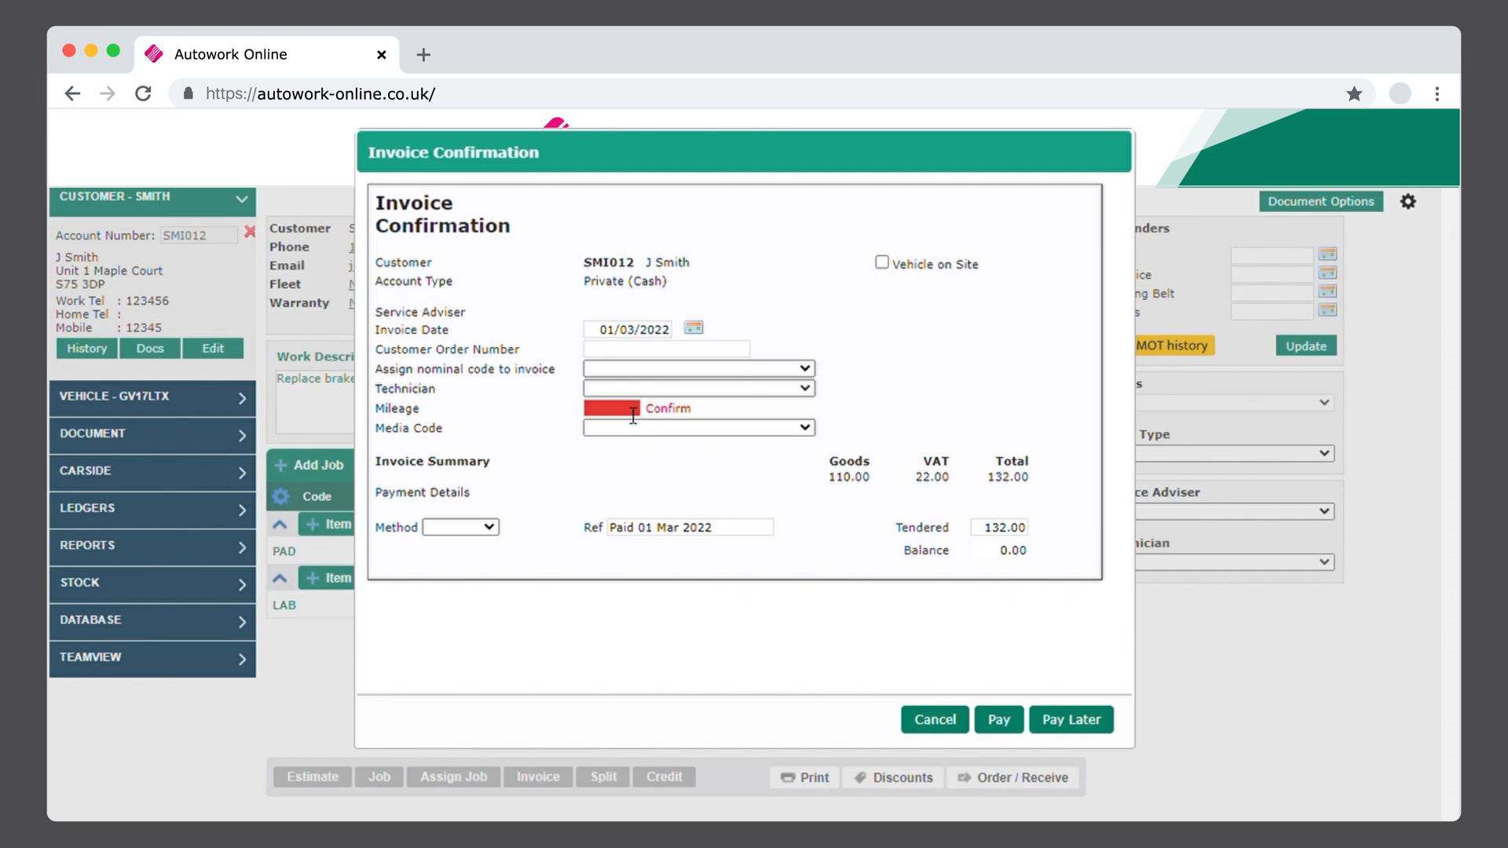
type("1200")
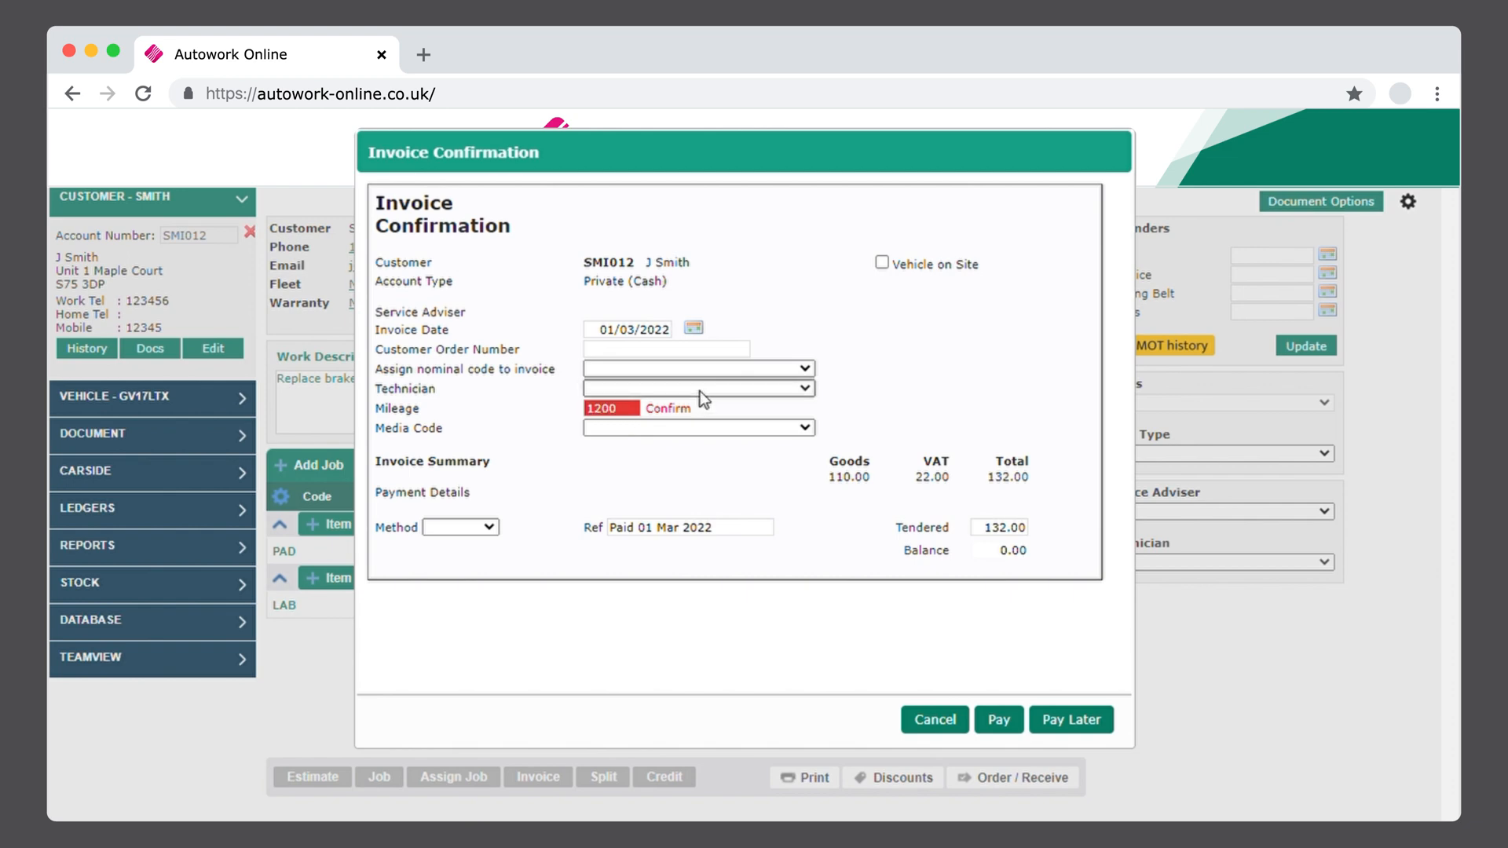
left_click(666, 409)
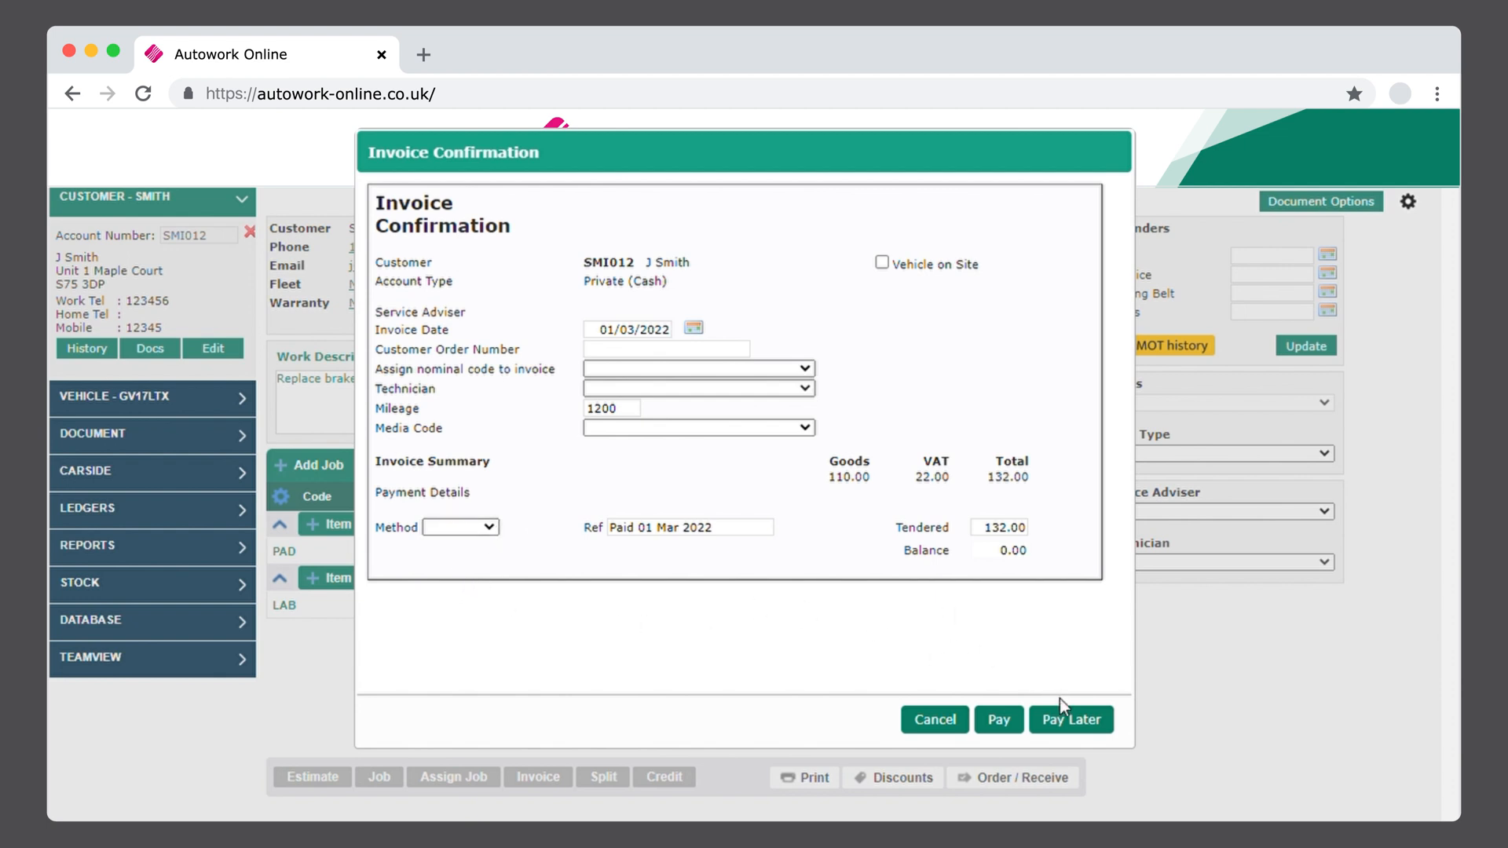
left_click(1069, 720)
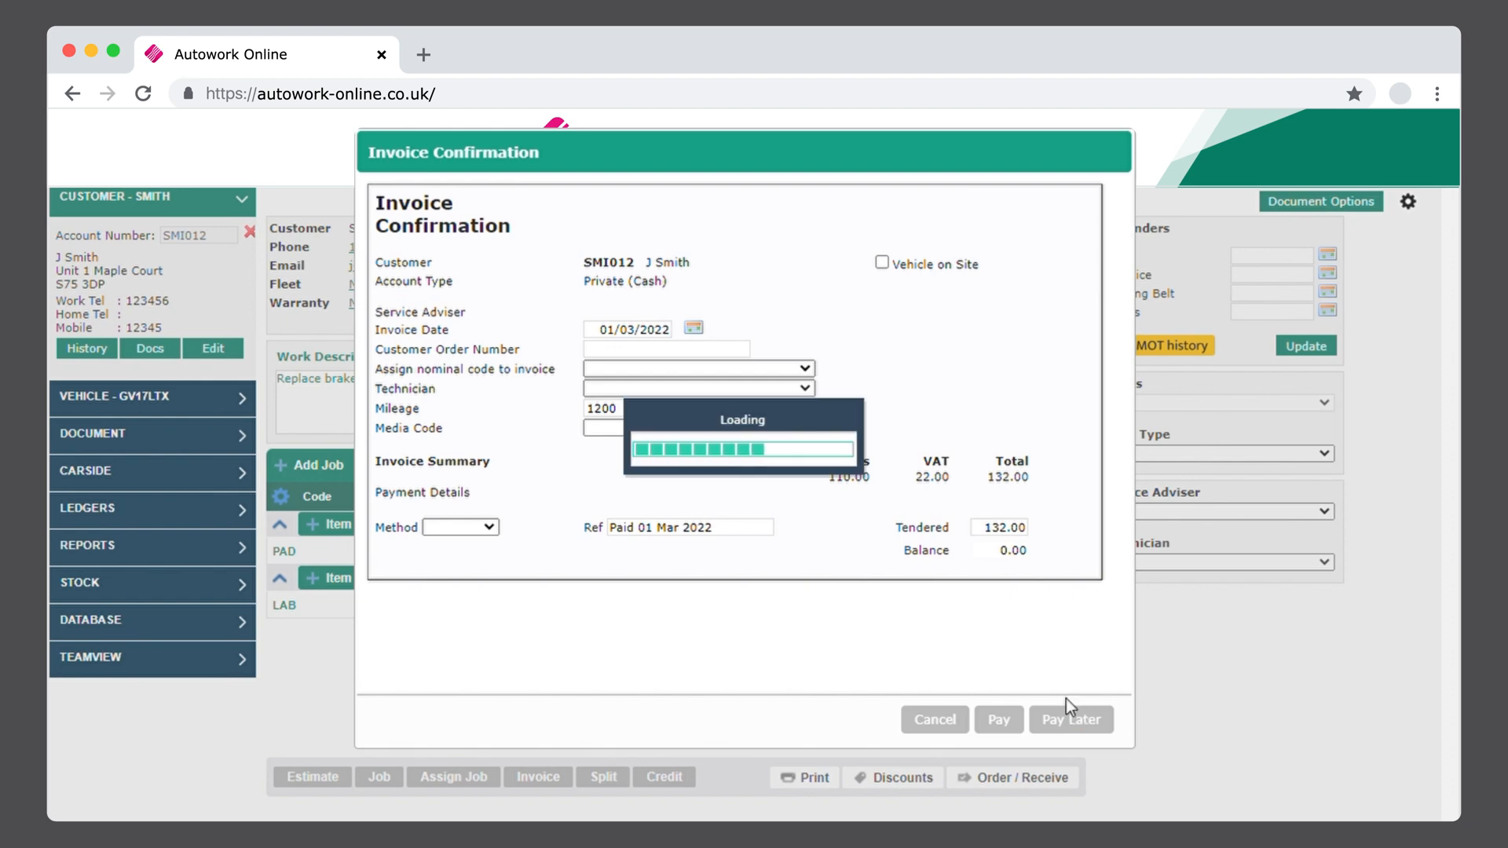